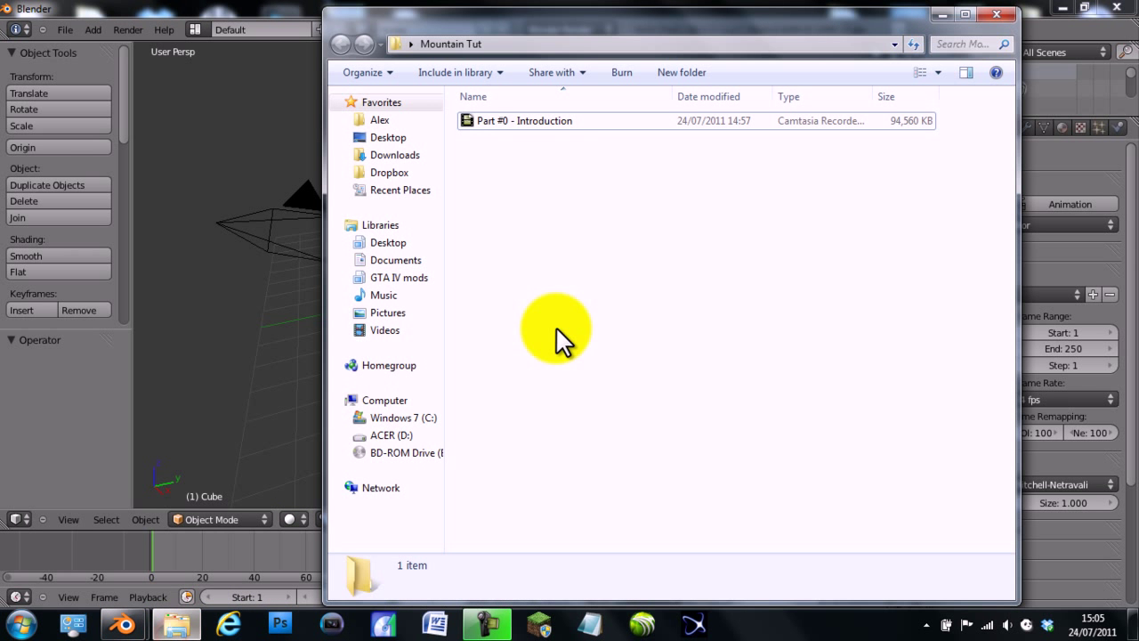
Open the Mountains folder and preview the finished mountain render Image in Photo Viewer.
click(1015, 15)
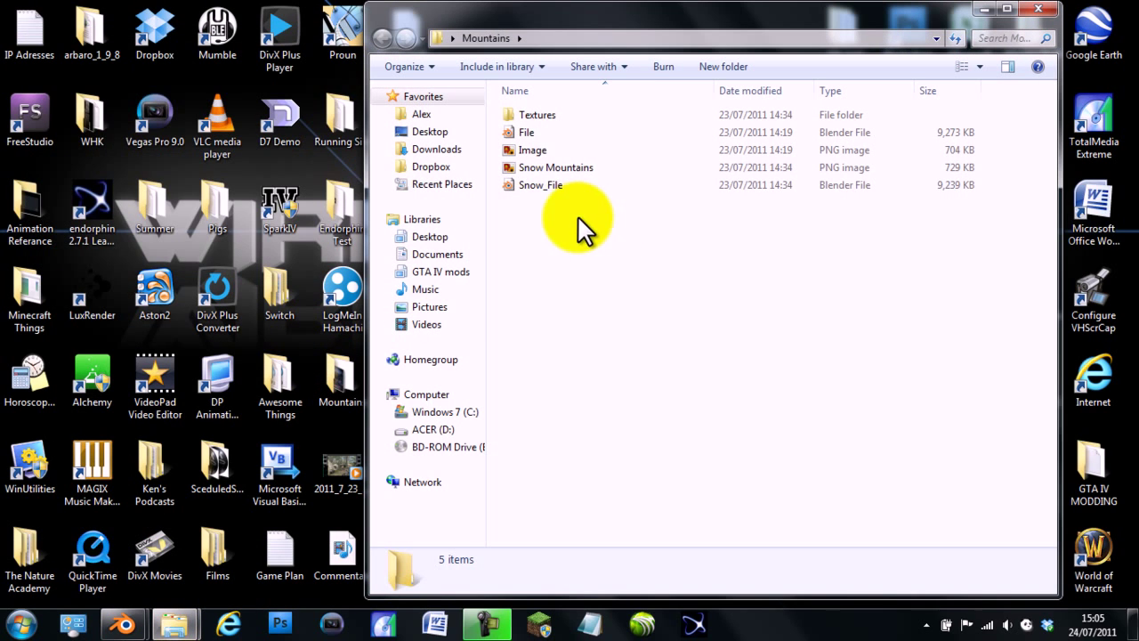
mouse_move(592, 161)
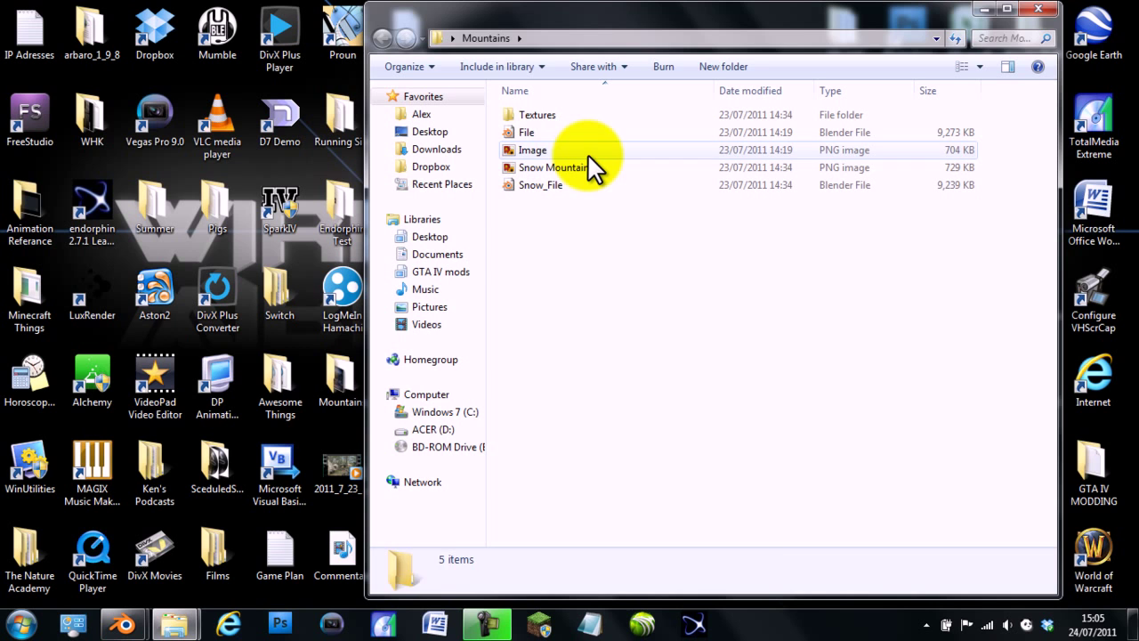
double_click(535, 149)
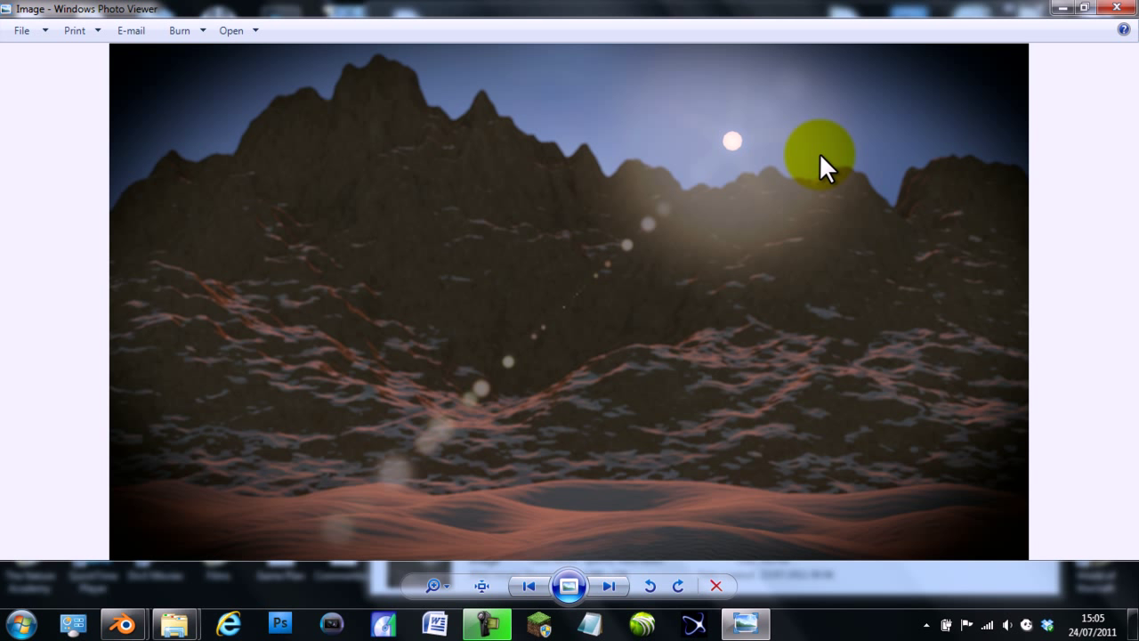
mouse_move(1134, 218)
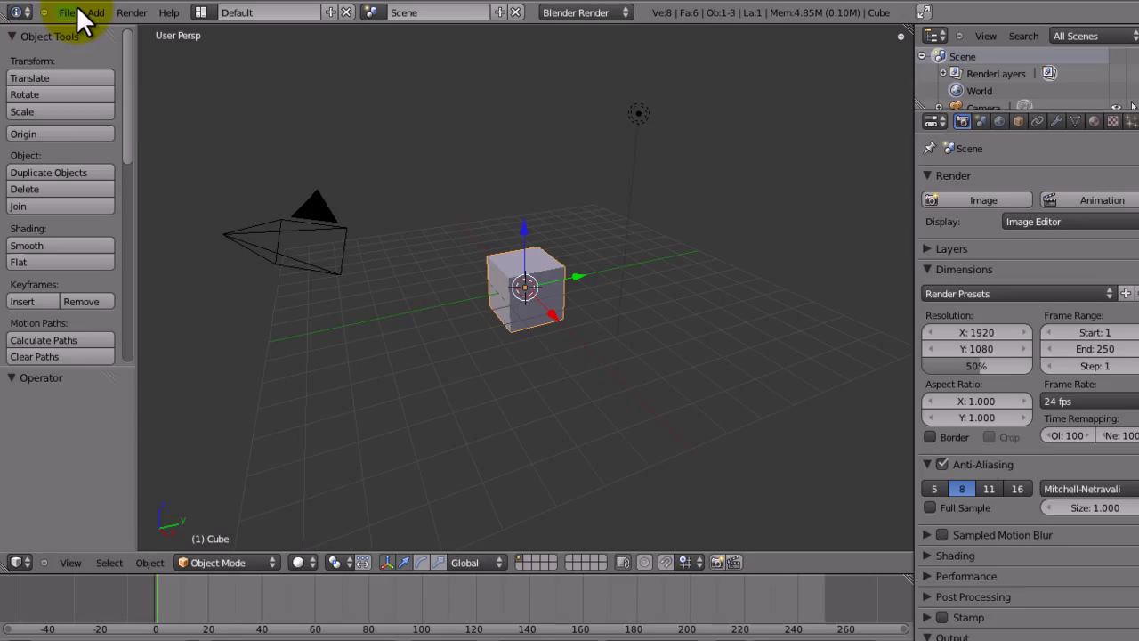
Enable 'Add Mesh: ANT Landscape' under the Add Mesh add-on category in User Preferences.
click(68, 20)
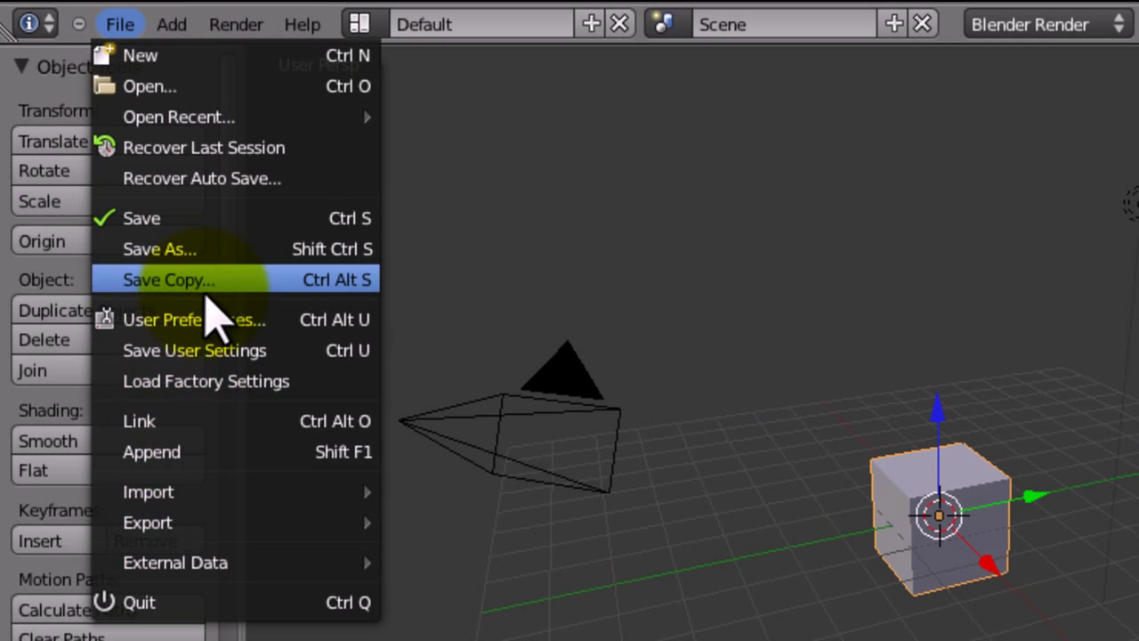
click(178, 320)
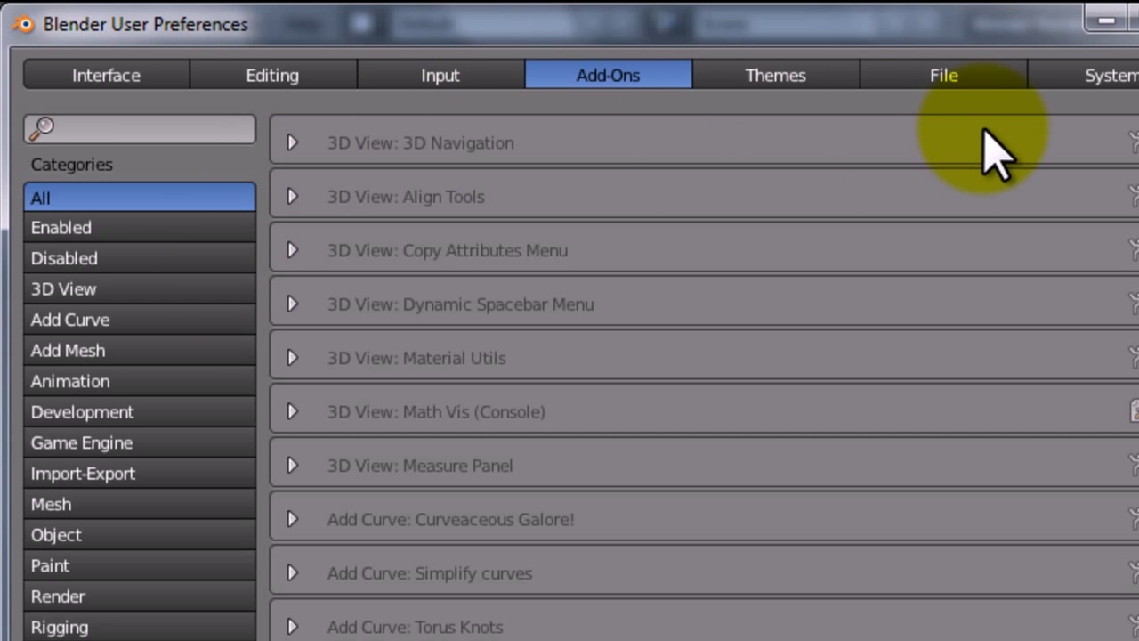
mouse_move(637, 102)
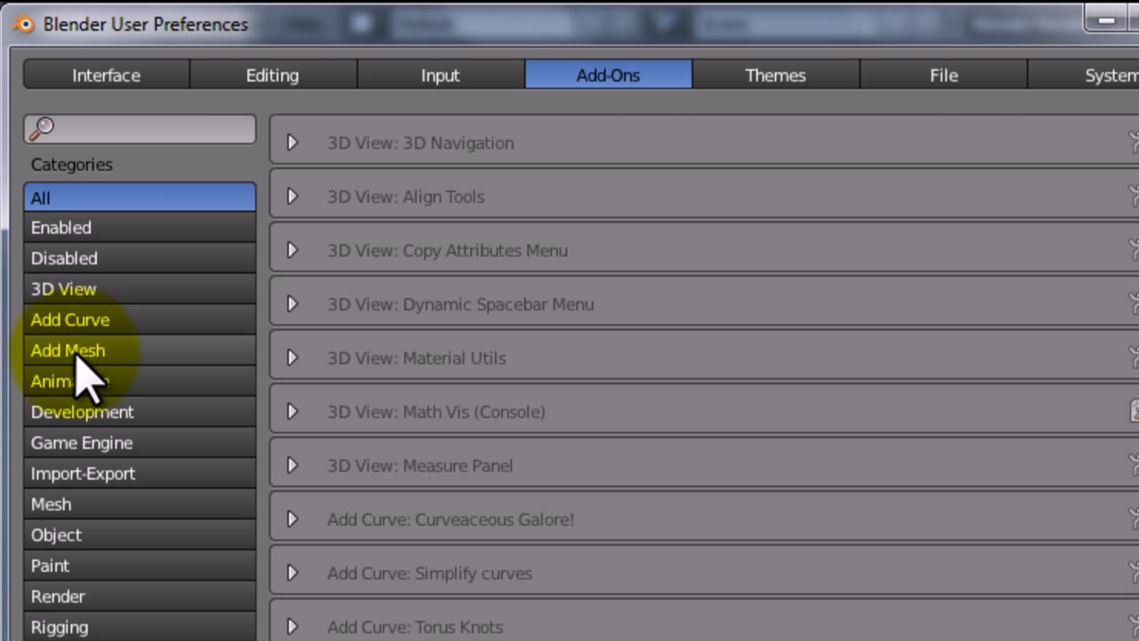
click(67, 350)
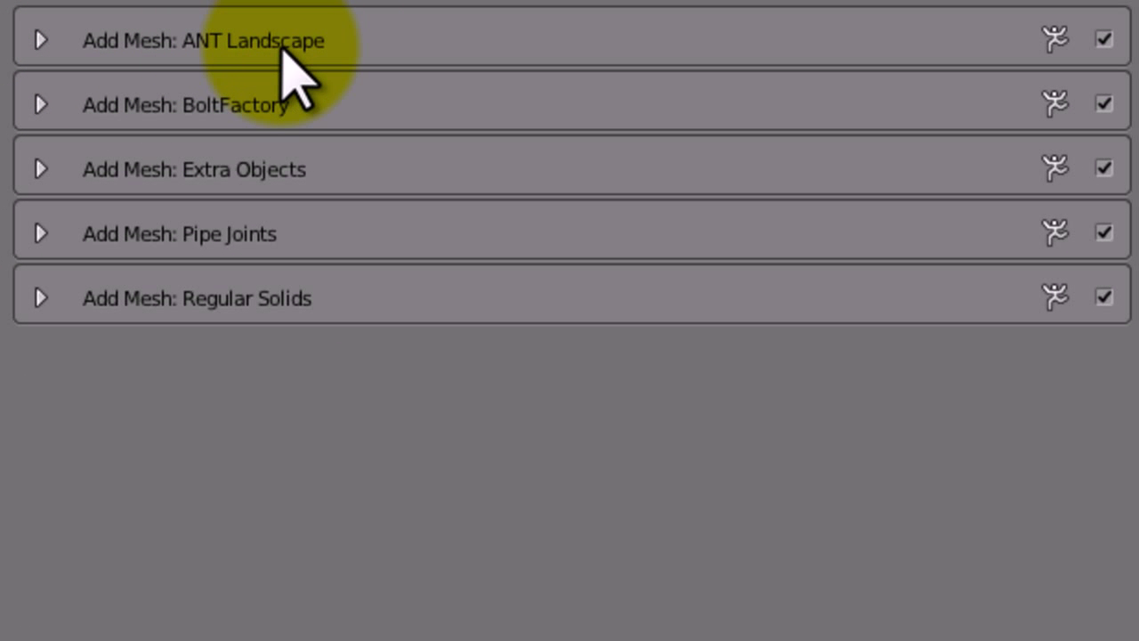
mouse_move(1055, 37)
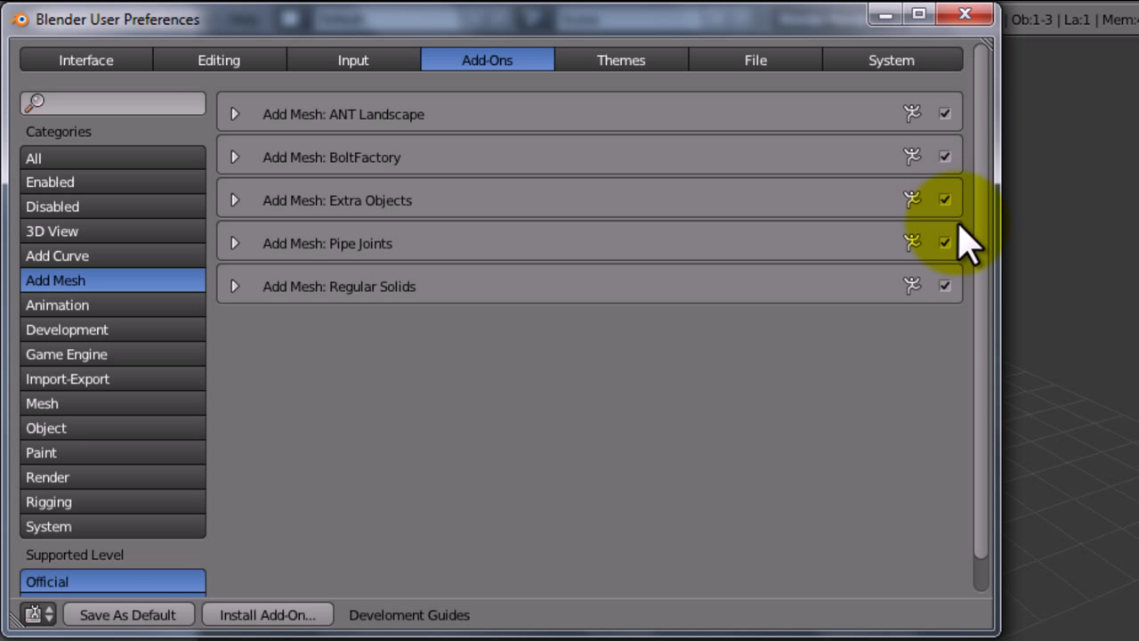
click(57, 255)
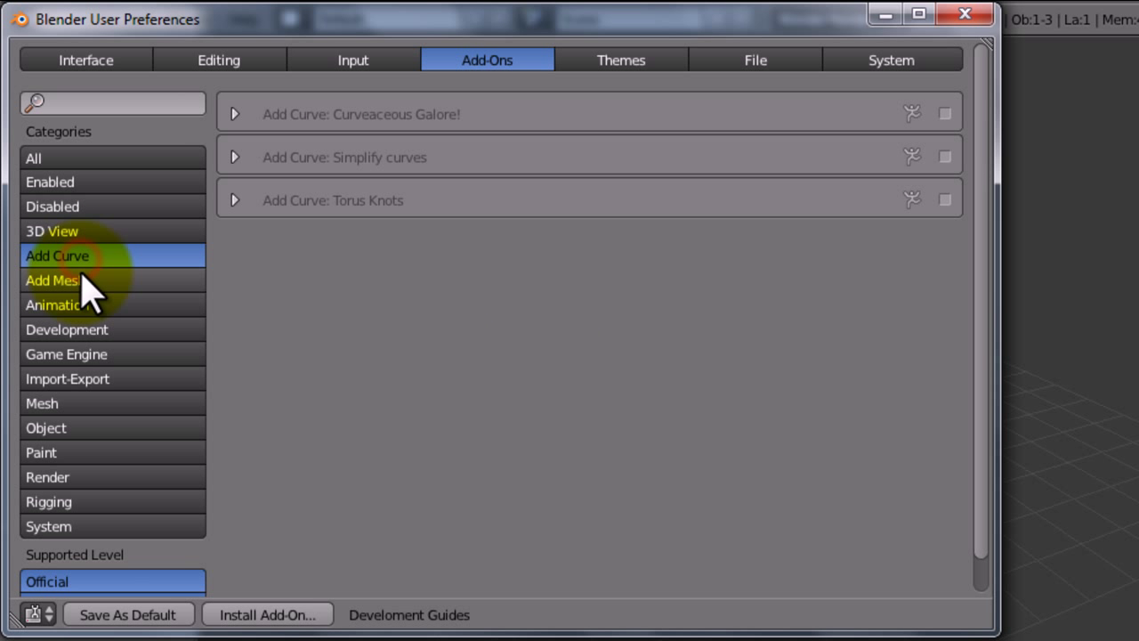
click(67, 329)
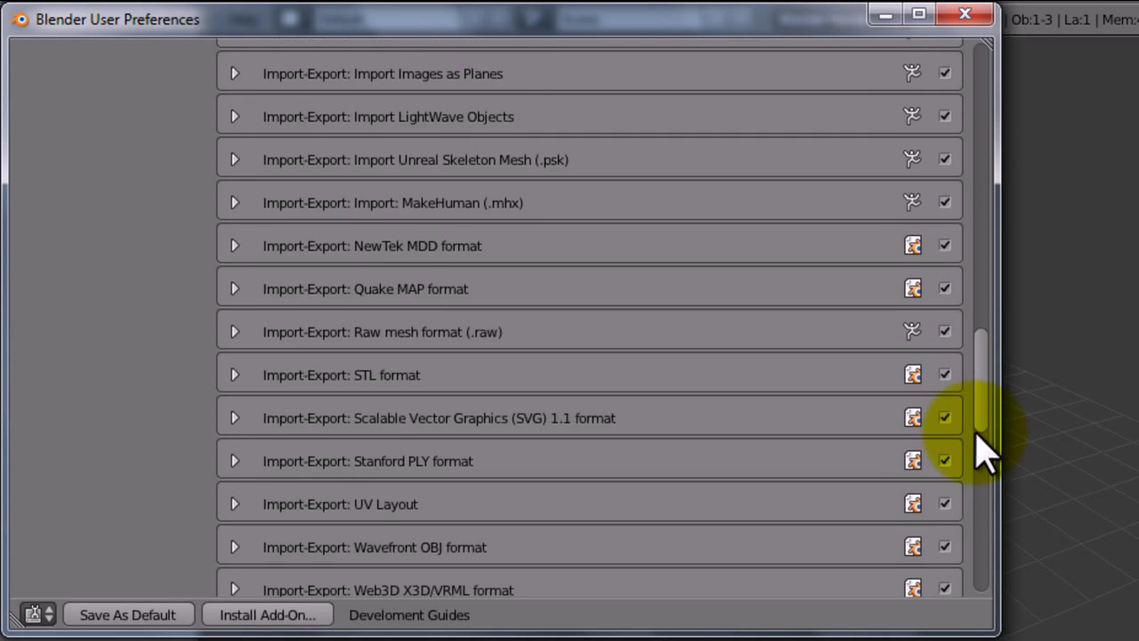
scroll(down, 3)
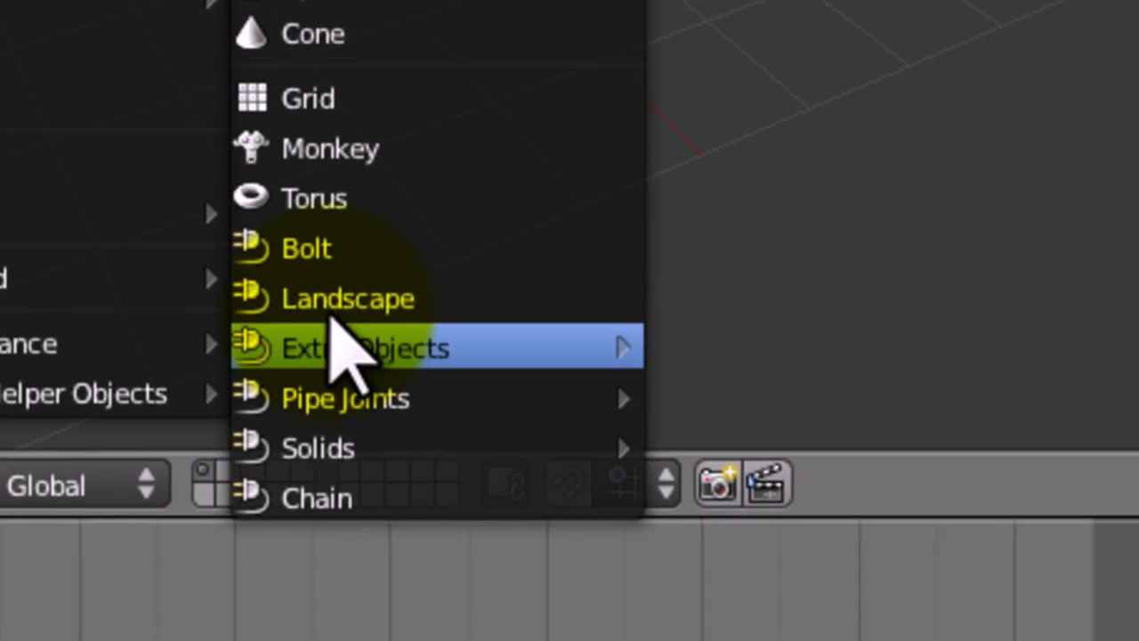
Add a Landscape mesh, set Subdivisions to 100, and orbit around the terrain.
click(347, 298)
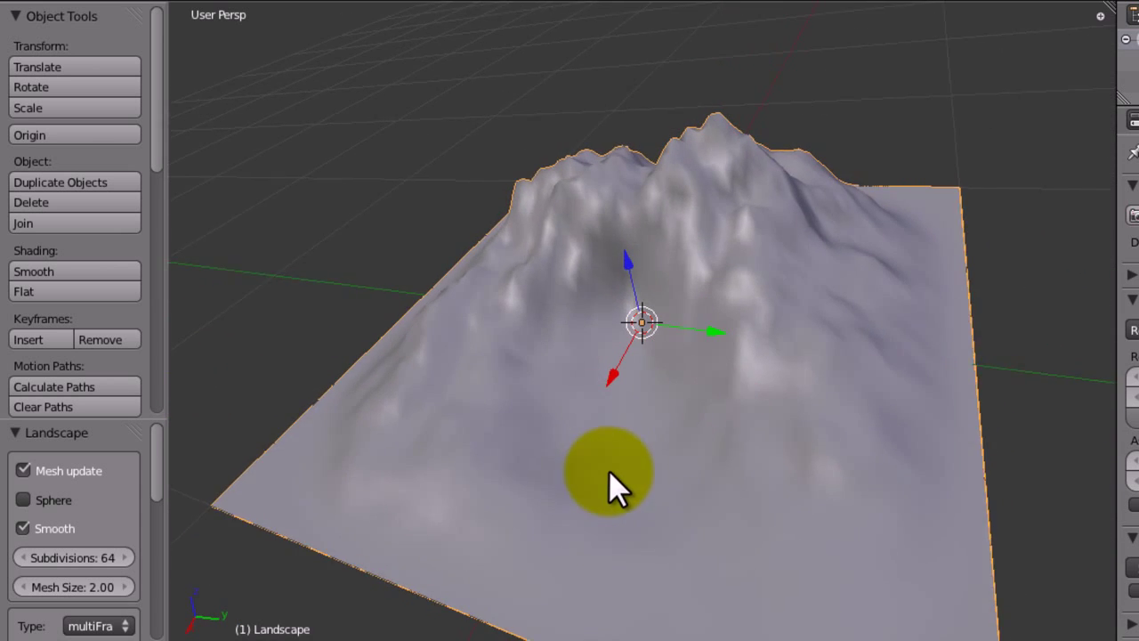
drag(614, 485, 721, 463)
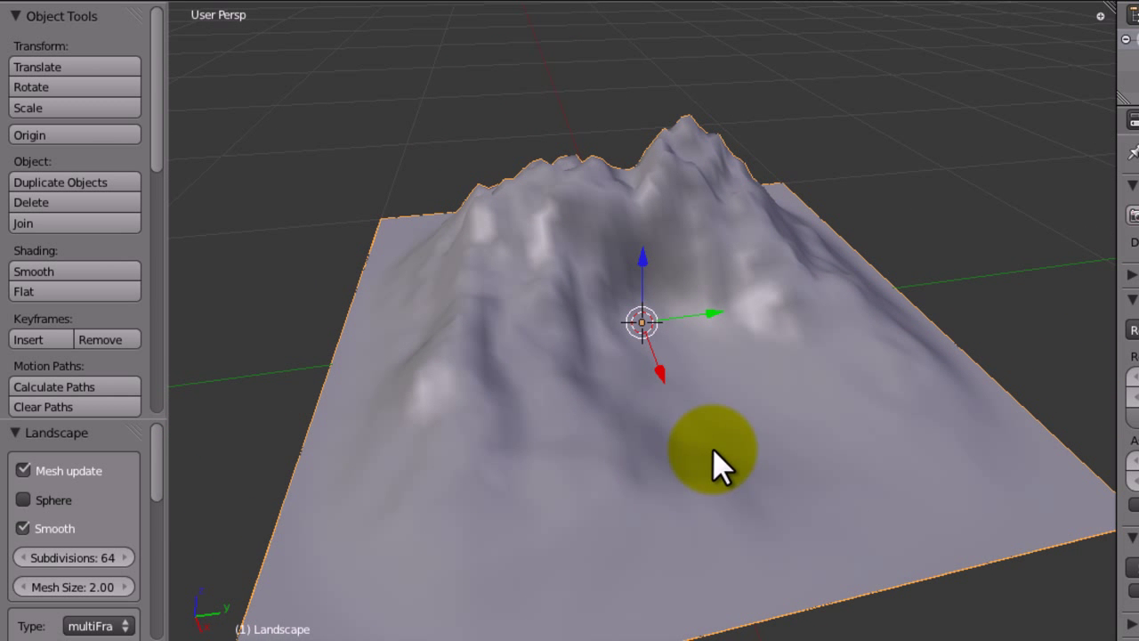
click(74, 557)
text(100)
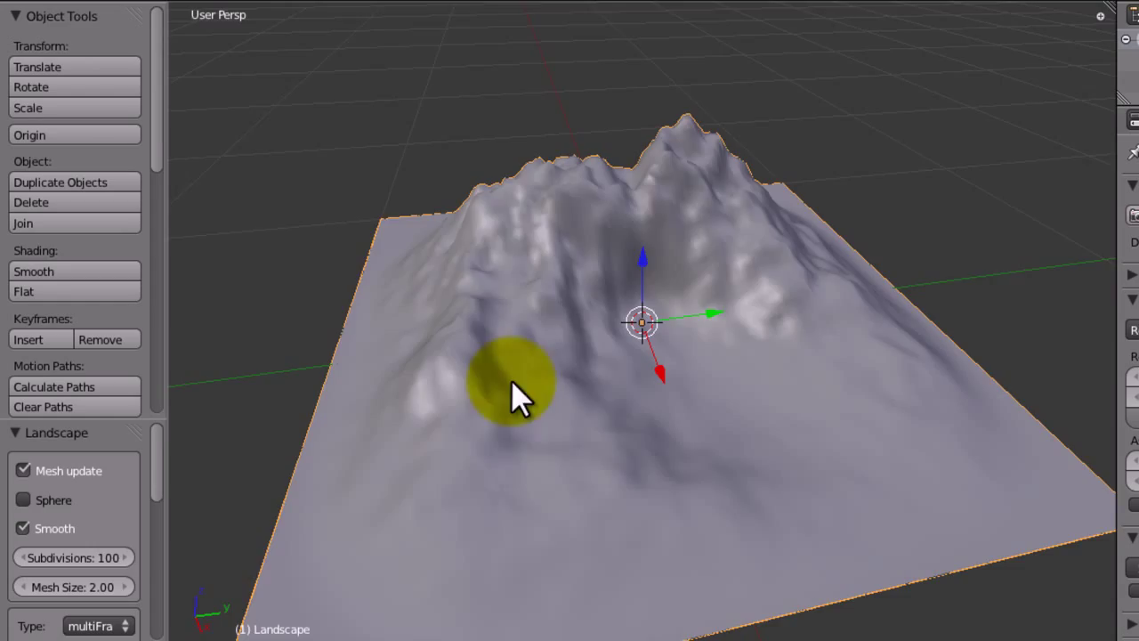
drag(520, 396, 609, 365)
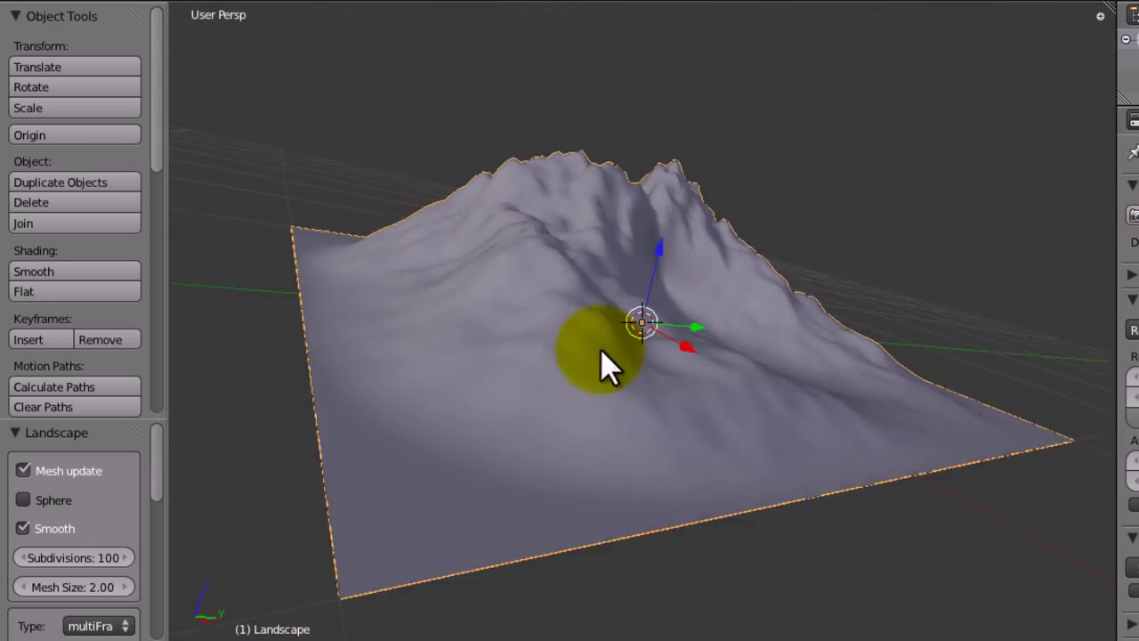
drag(605, 365, 347, 312)
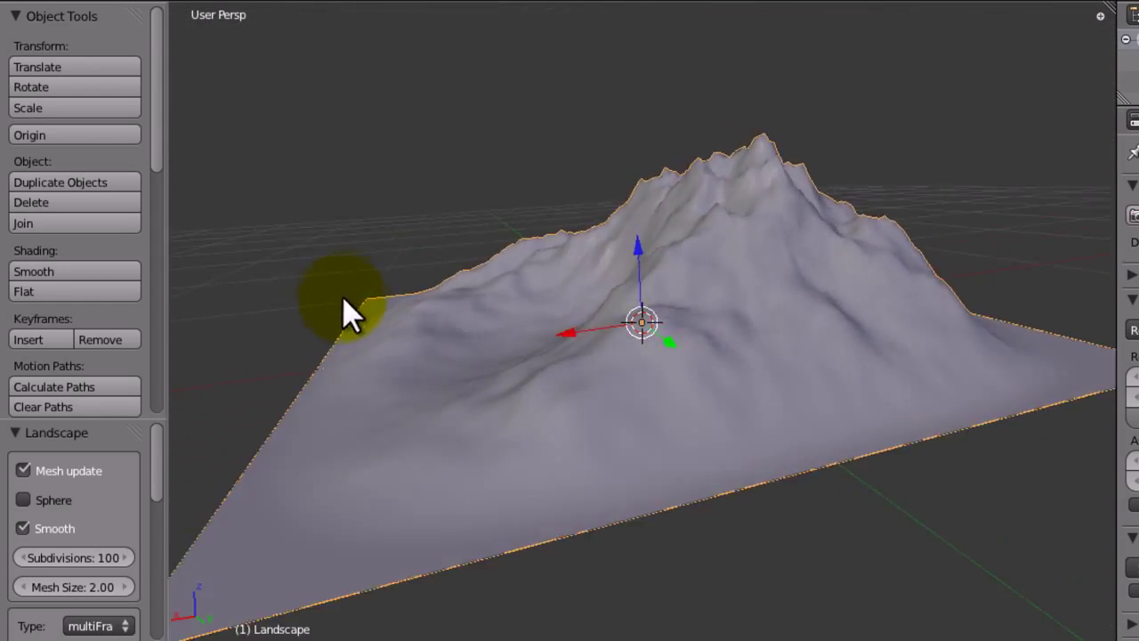
drag(347, 312, 409, 480)
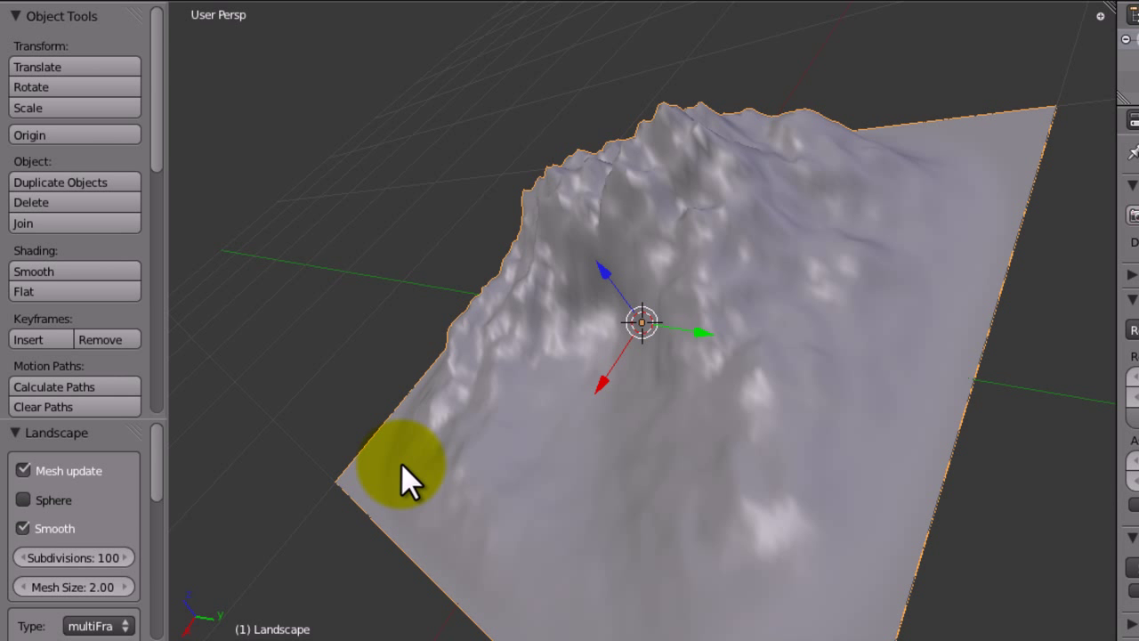
drag(405, 476, 445, 400)
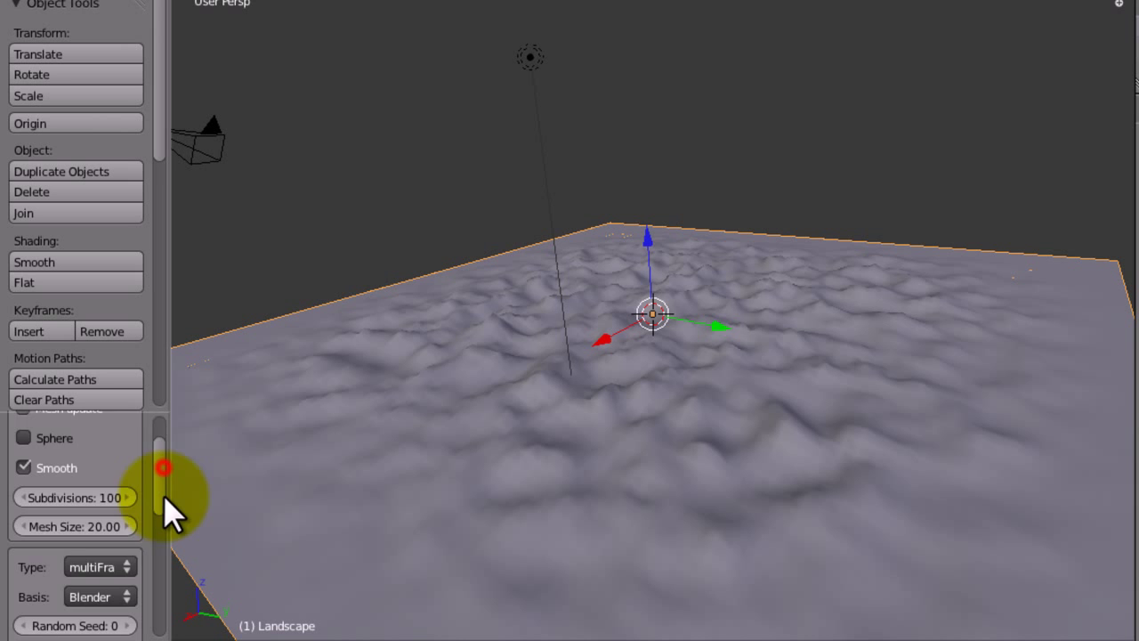
Scroll the Landscape panel and set Mesh Size to 20.00.
scroll(down, 3)
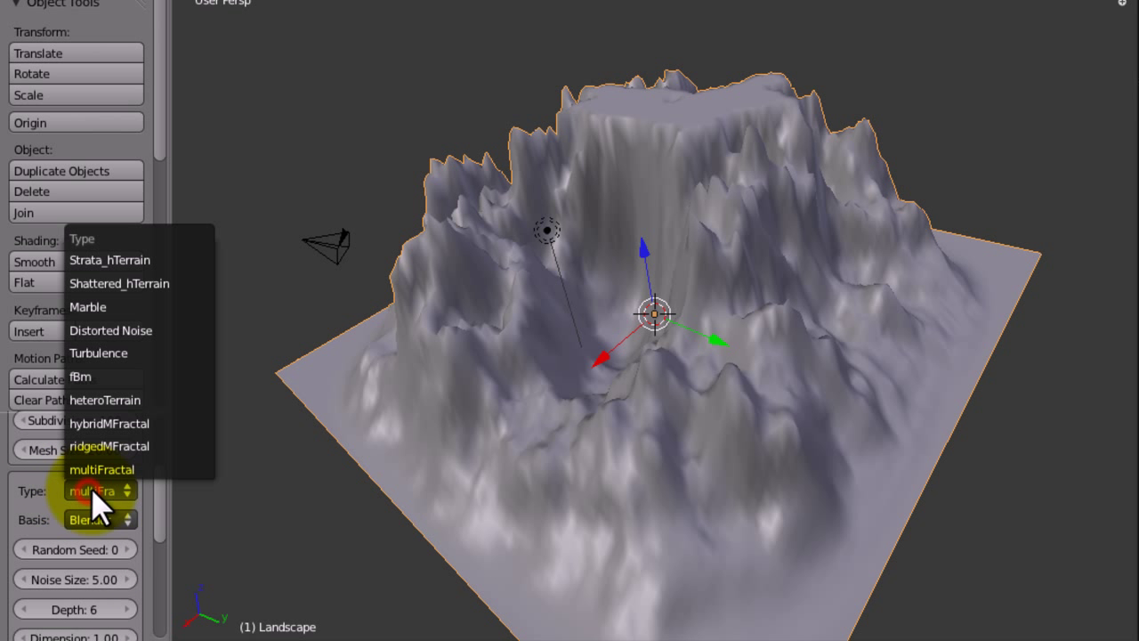
Switch the Landscape to heteroTerrain with Height 6, Plateau 8 and Noise Size 7.
click(98, 399)
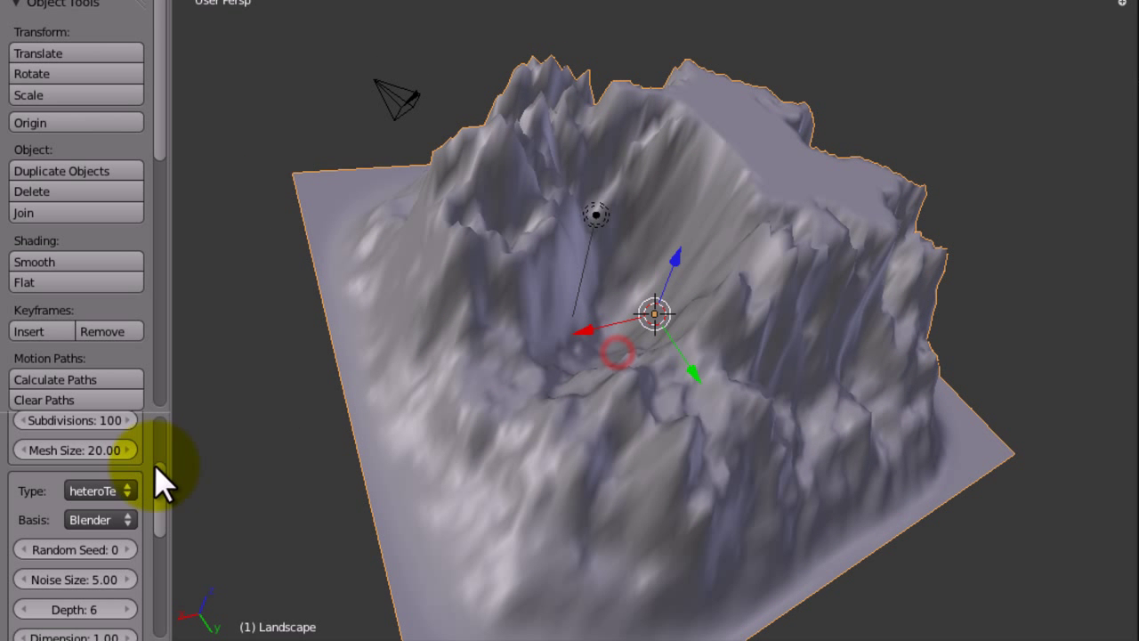
scroll(down, 3)
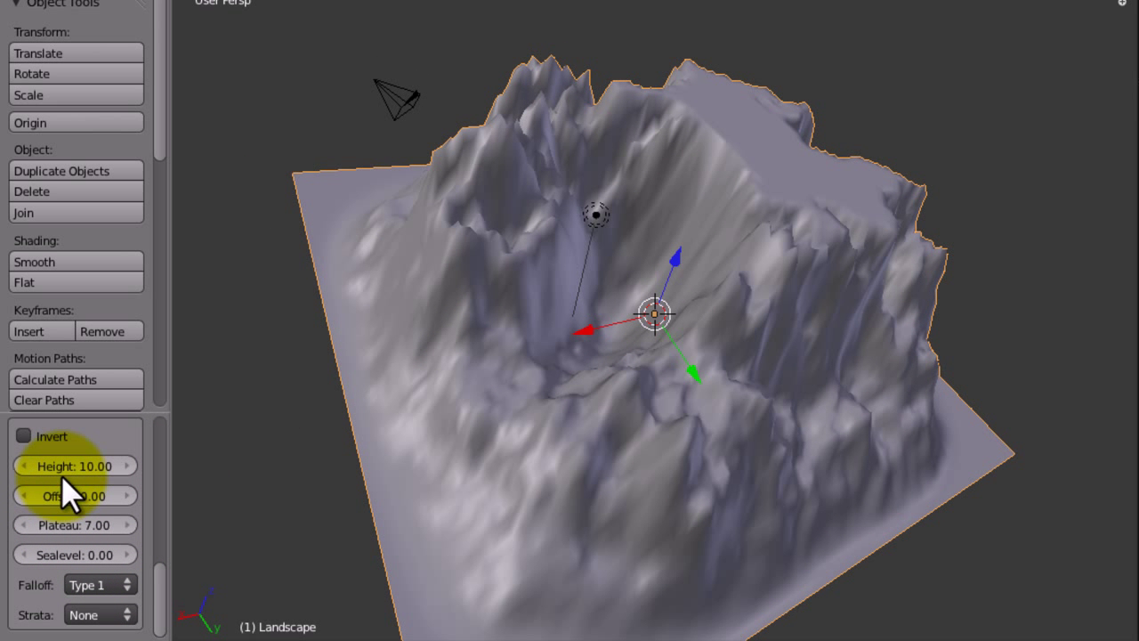
click(75, 466)
text(6)
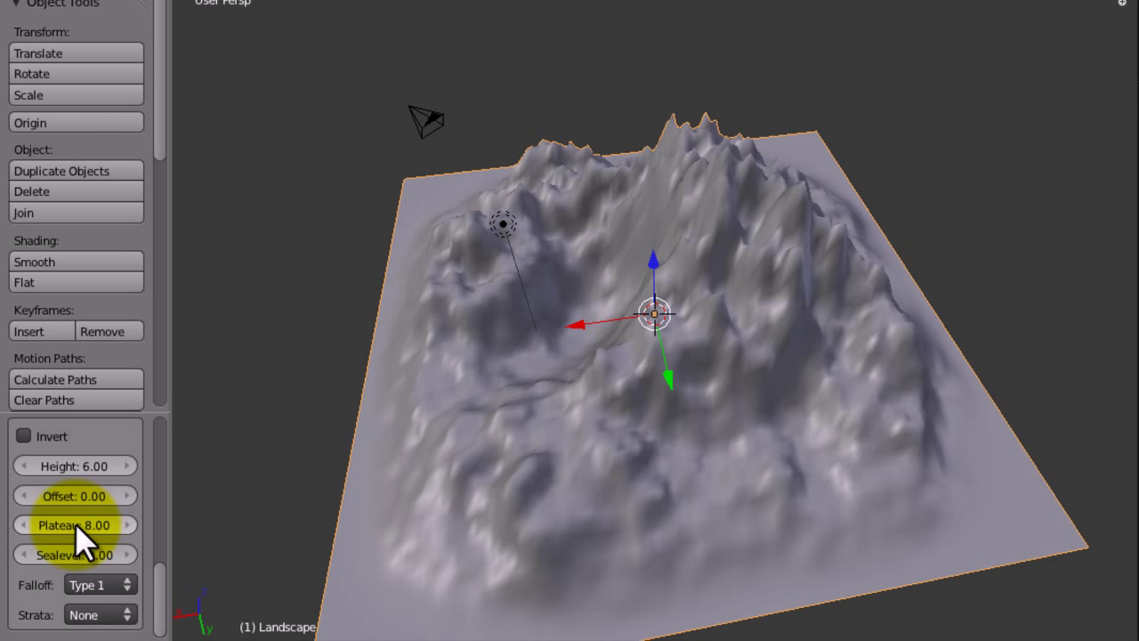
drag(80, 538, 849, 276)
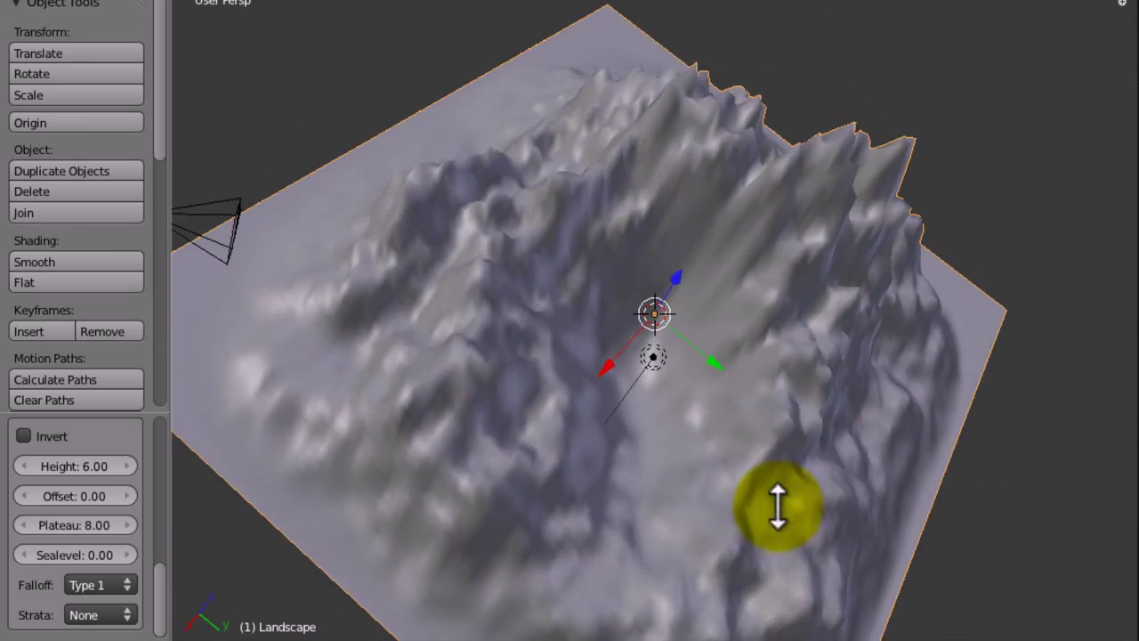
drag(779, 507, 173, 614)
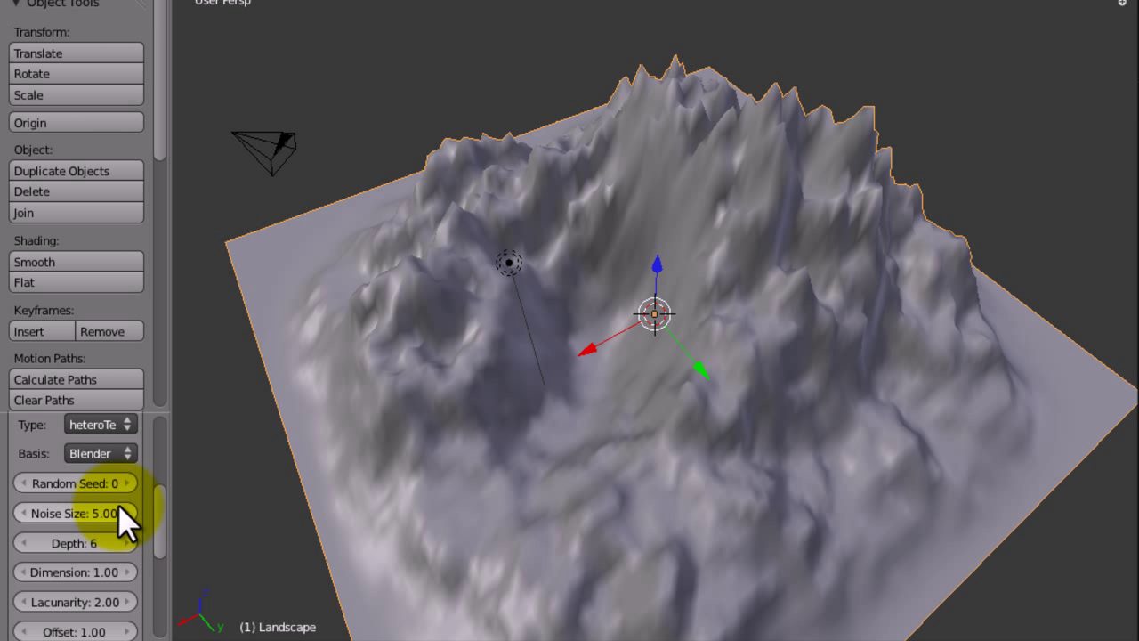
drag(98, 513, 76, 512)
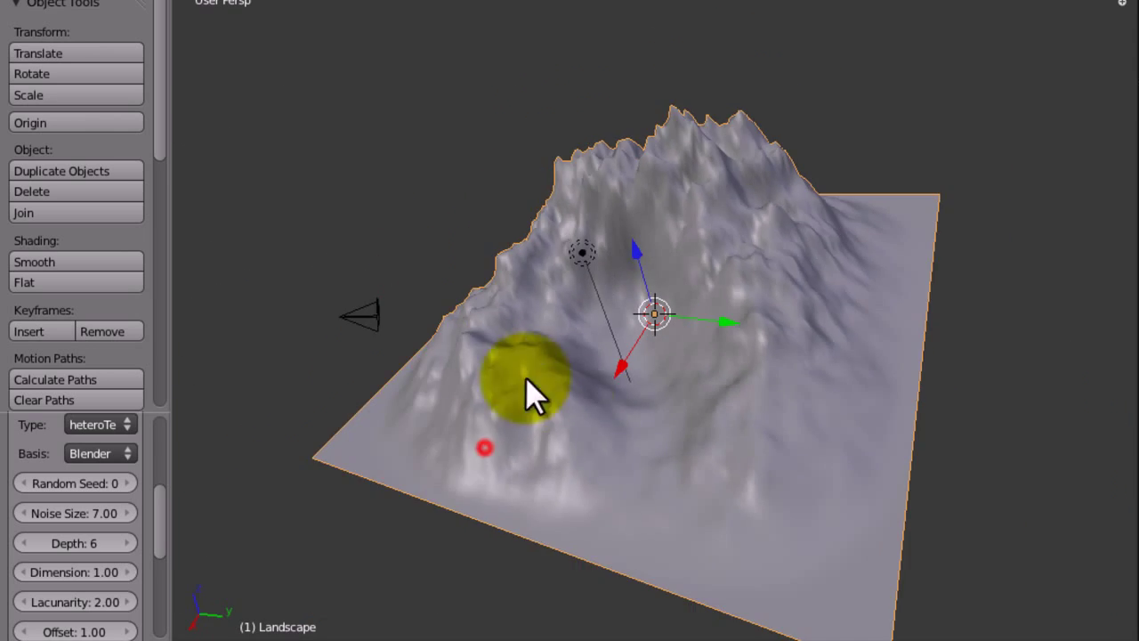
drag(530, 396, 596, 502)
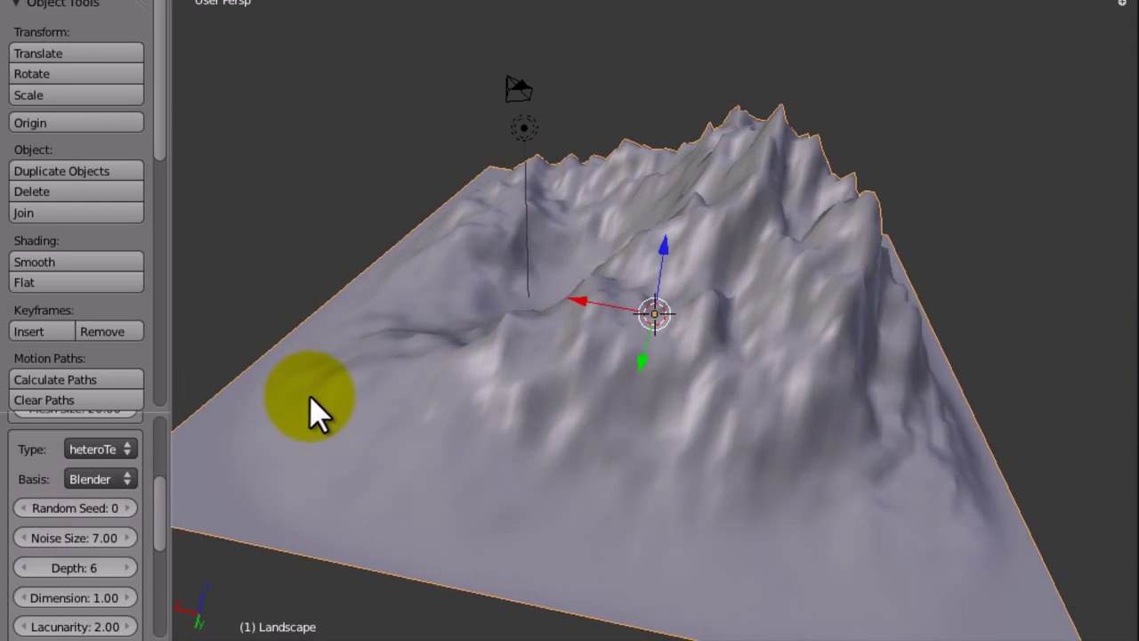
Change the Landscape Random Seed from 2 to 3 and orbit to inspect the peak.
drag(311, 410, 622, 552)
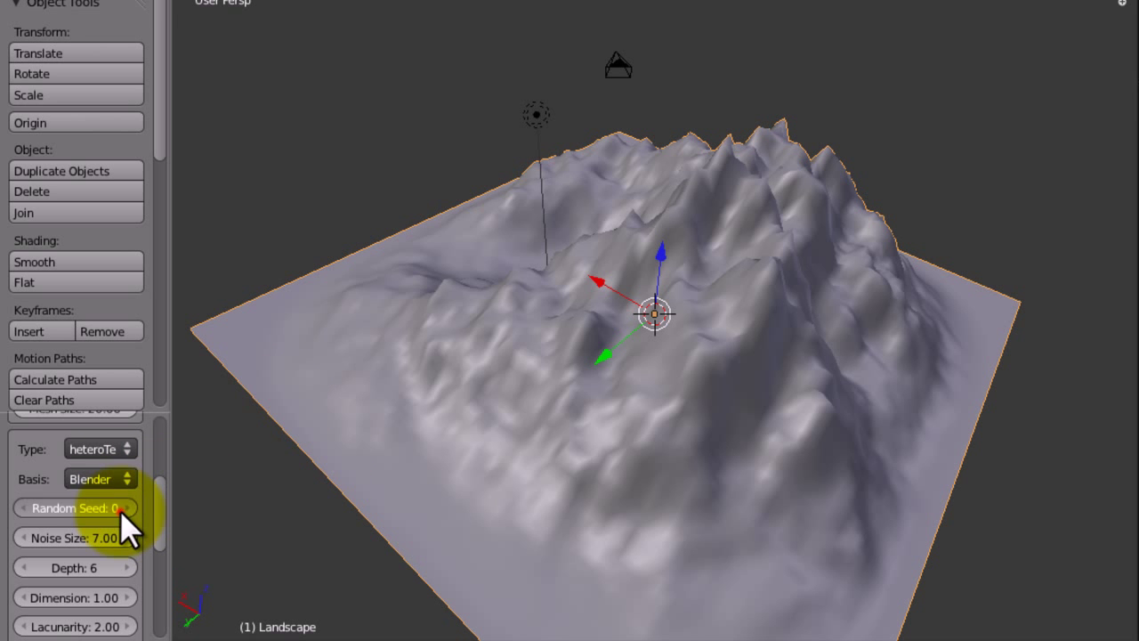
click(126, 508)
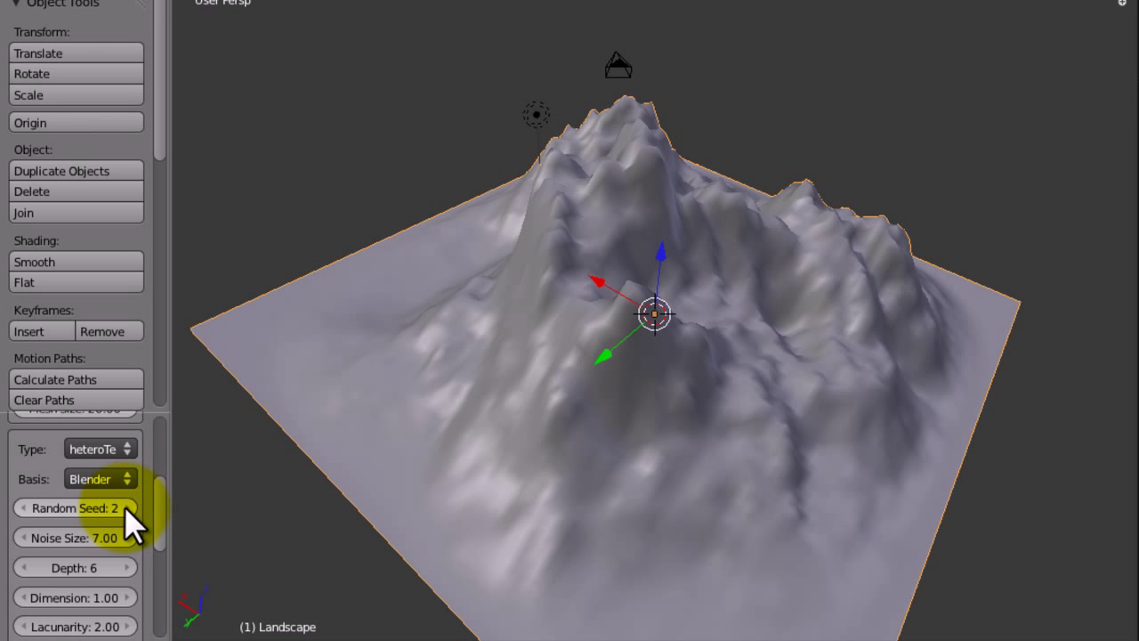
drag(133, 525, 712, 498)
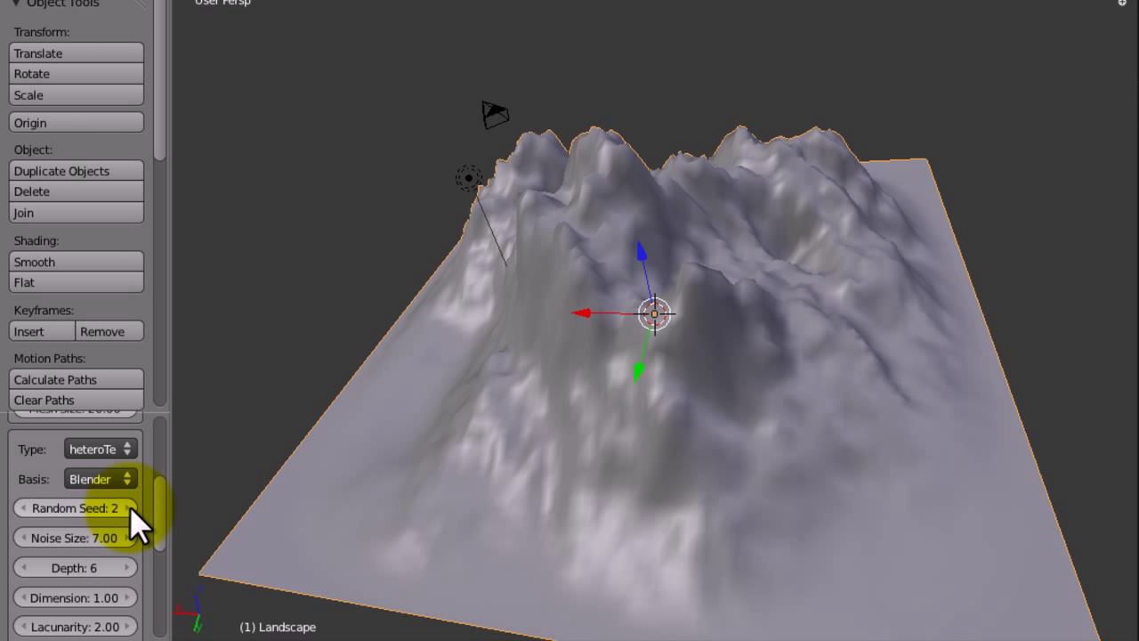
click(131, 508)
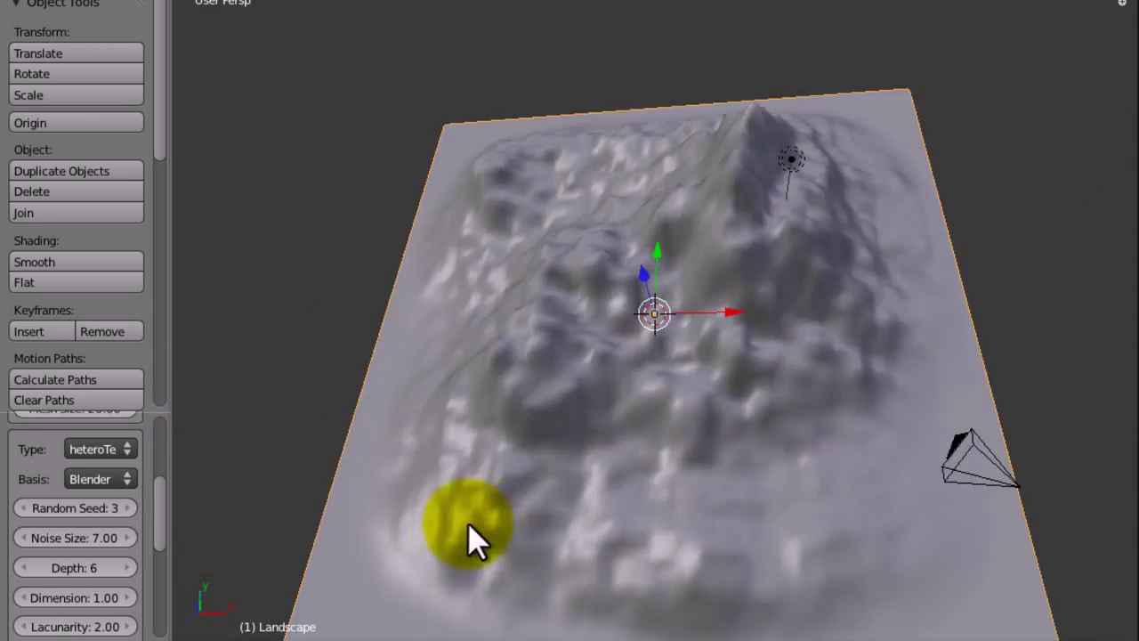
drag(481, 534, 410, 570)
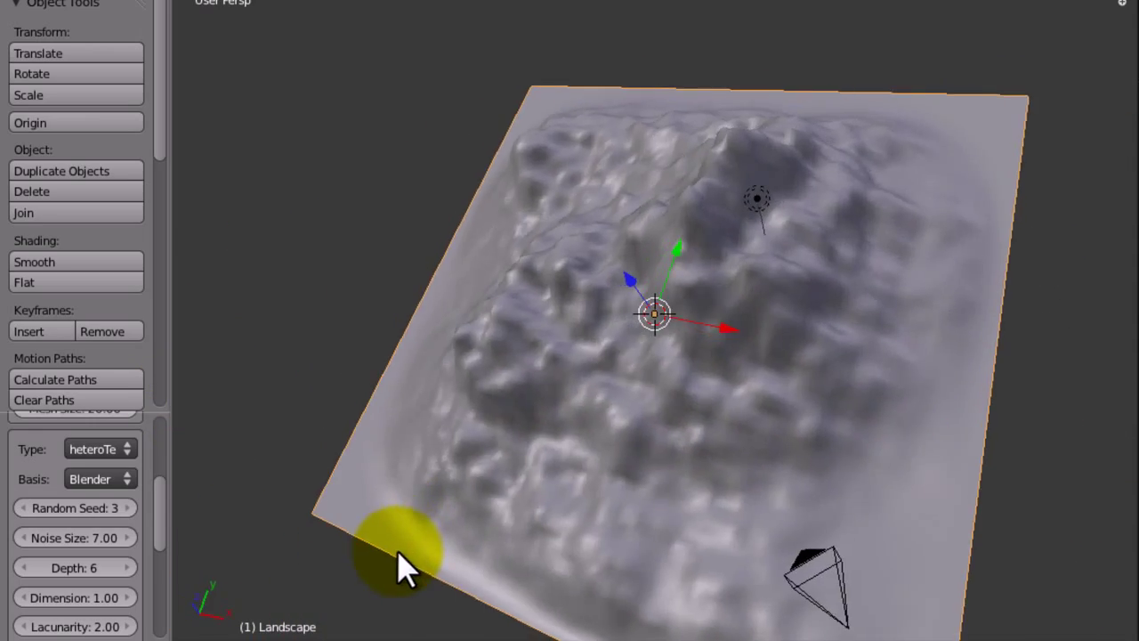
drag(405, 560, 351, 365)
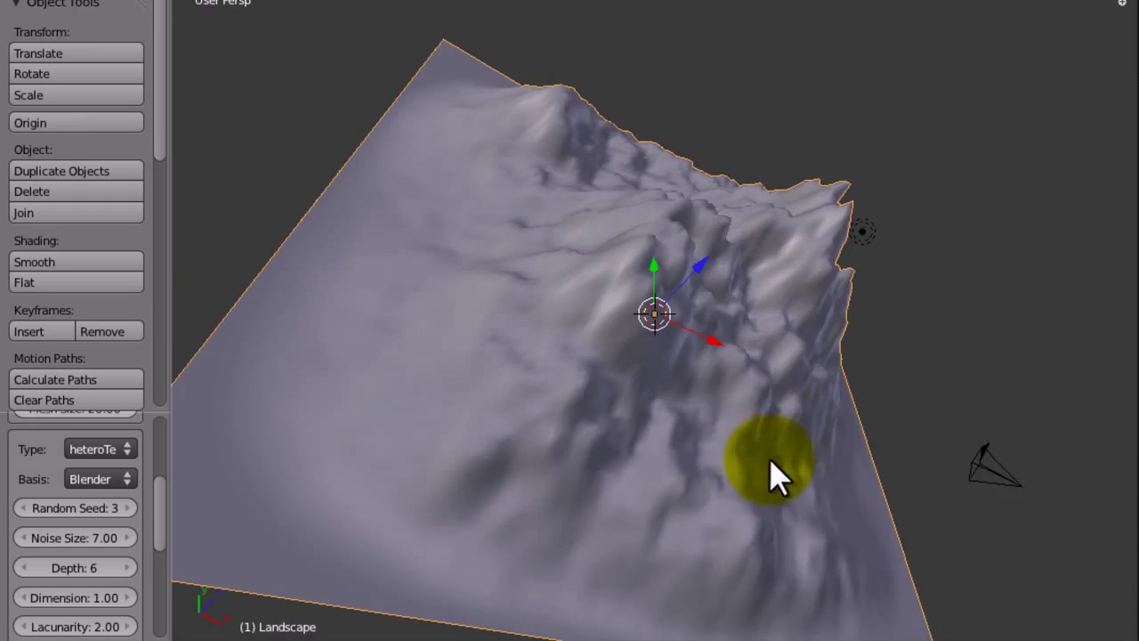
drag(774, 471, 614, 507)
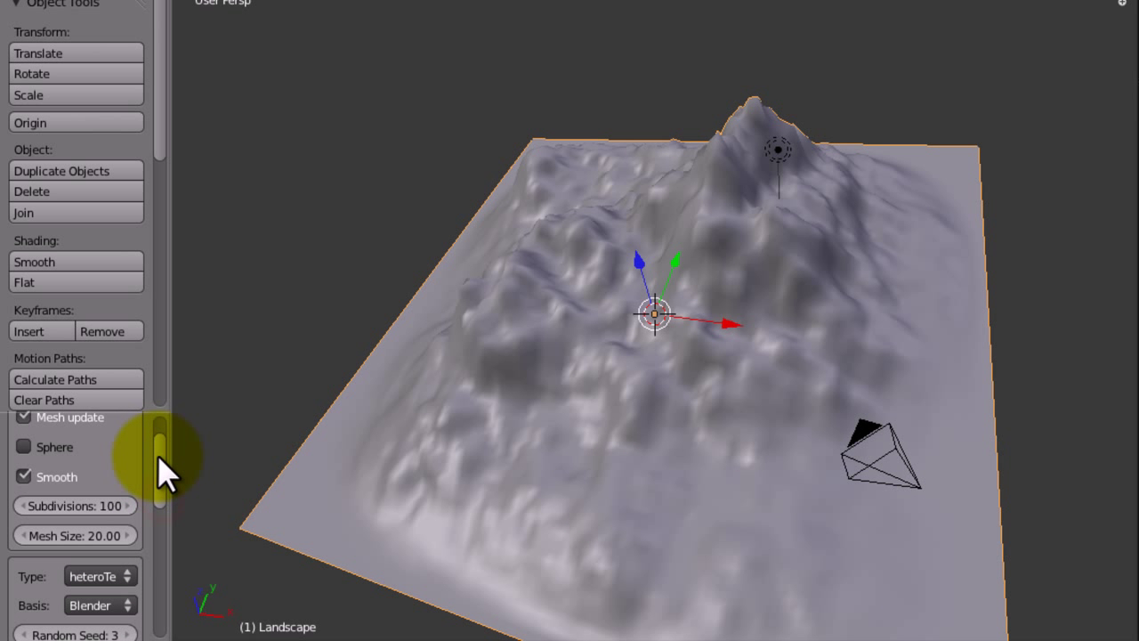
Set Landscape Subdivisions to 300 and zoom in on the denser surface.
click(75, 506)
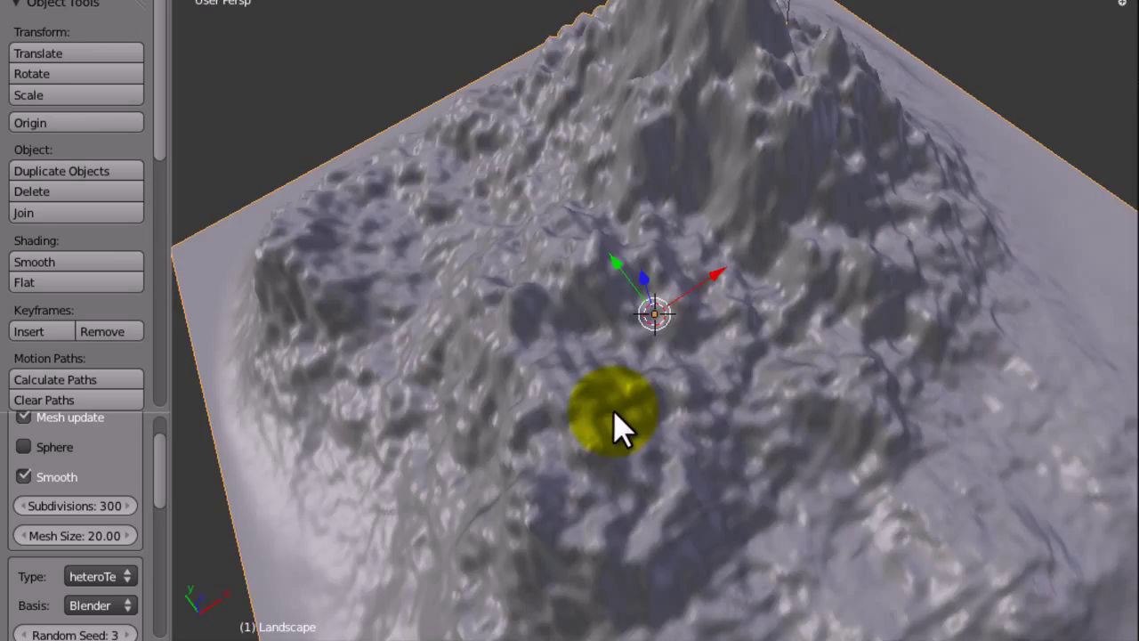
drag(623, 427, 676, 338)
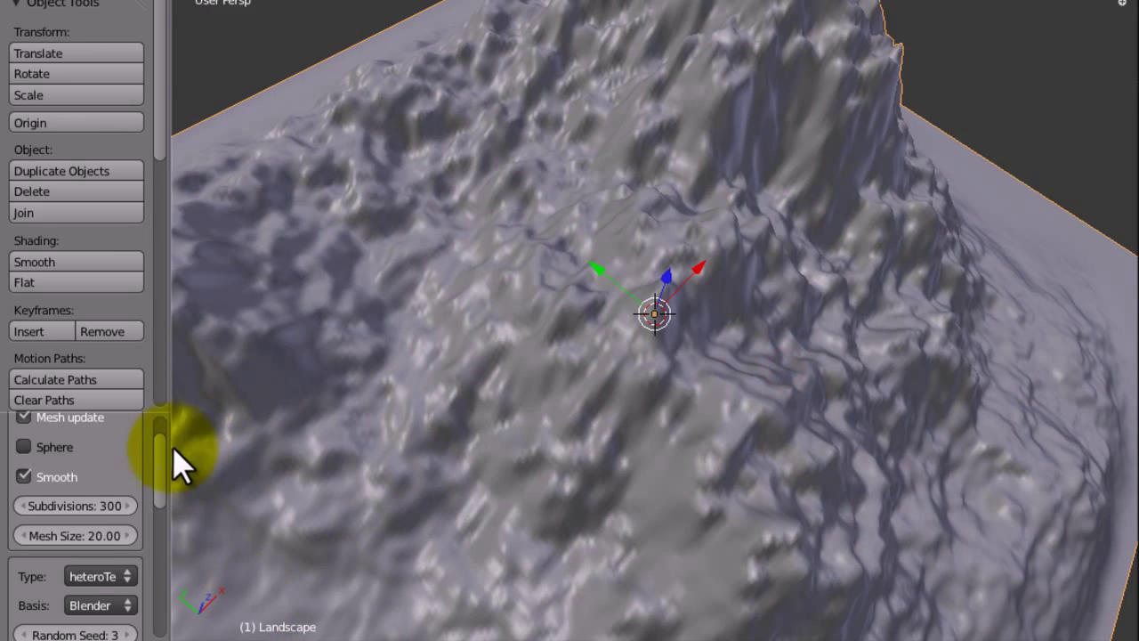
scroll(down, 3)
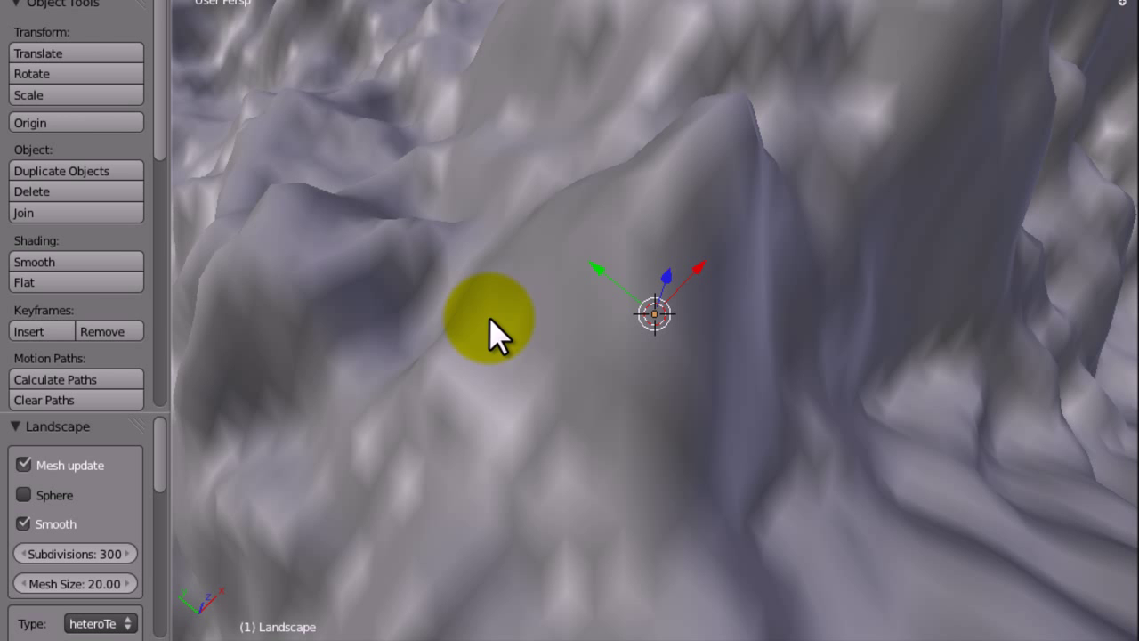
Apply Smooth shading to the 300-subdivision Landscape from Object Tools.
click(24, 282)
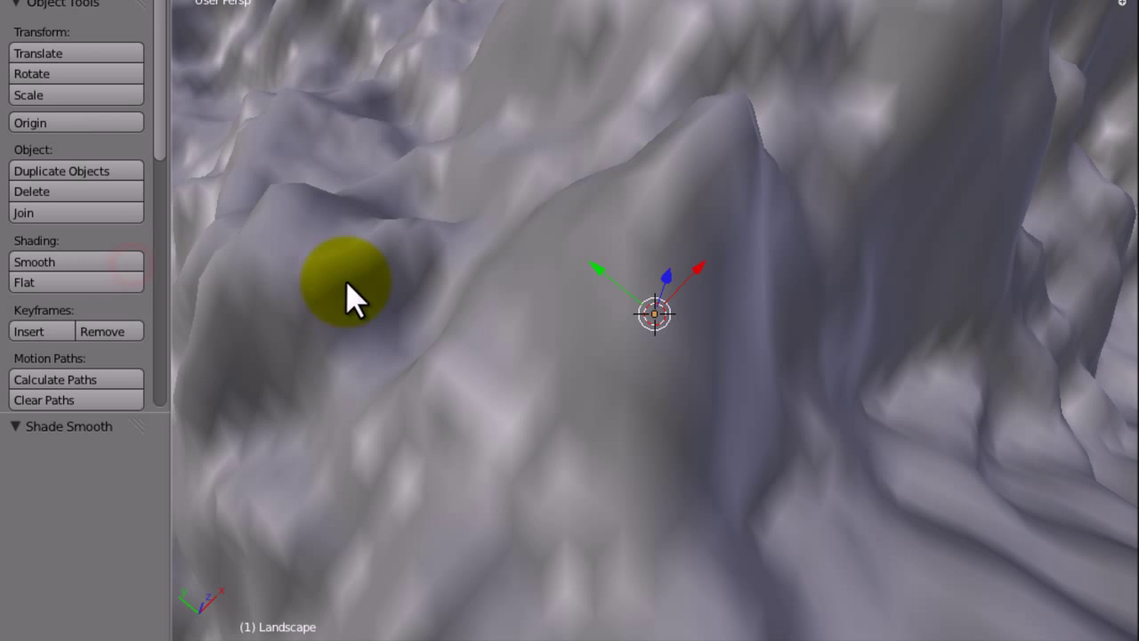
click(25, 282)
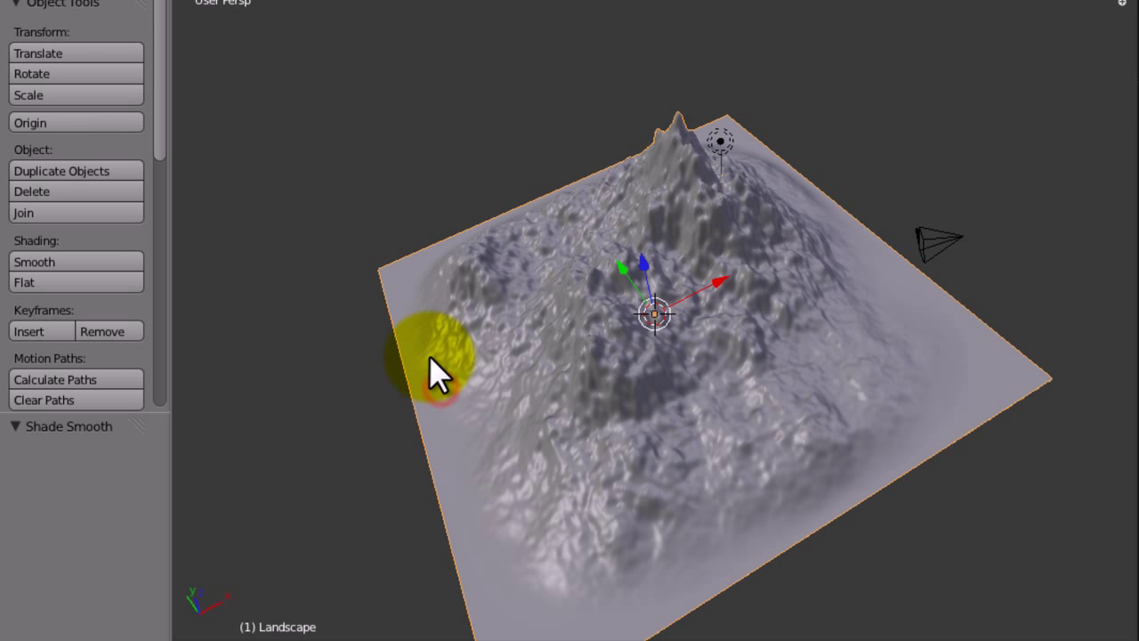
Switch to Front Ortho view and confirm the landscape's placement on the ground line.
key(KP_1)
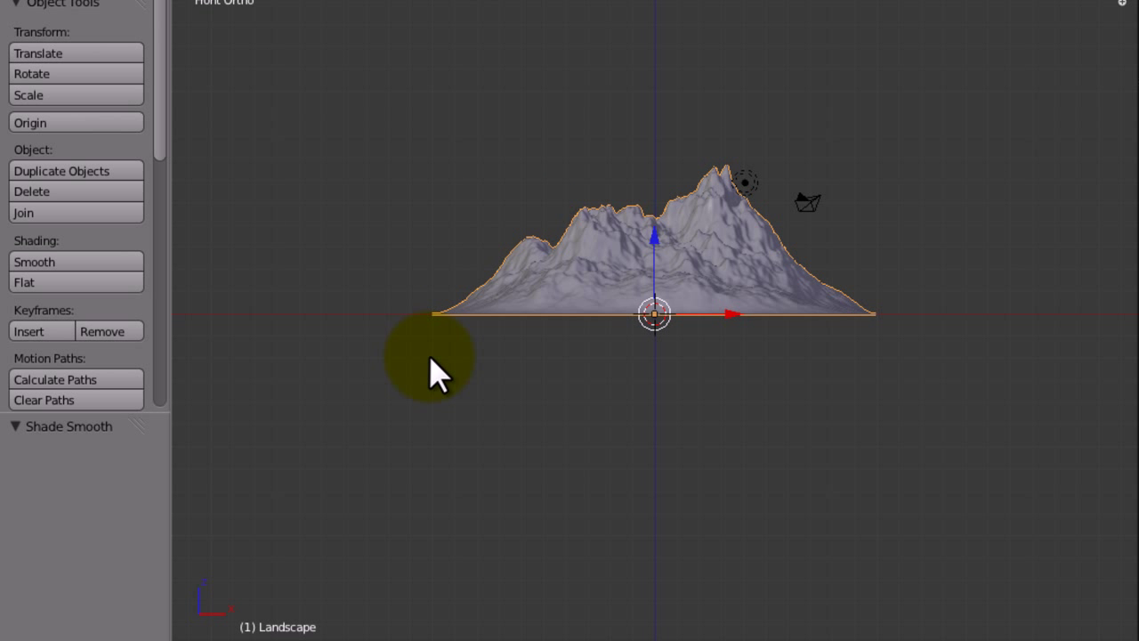
mouse_move(545, 358)
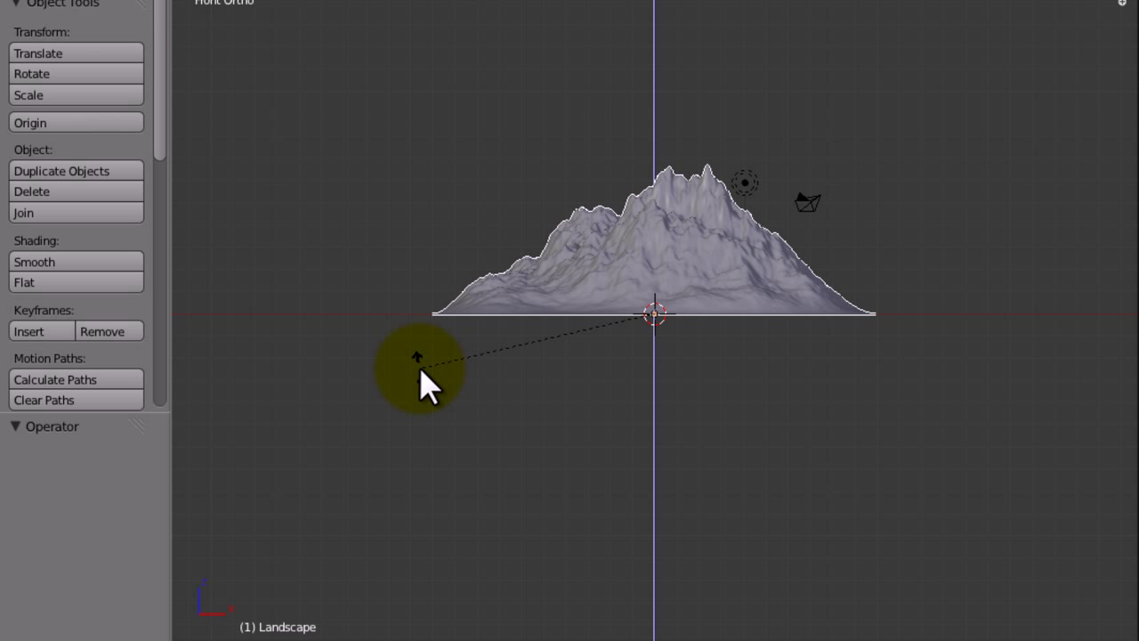
click(54, 73)
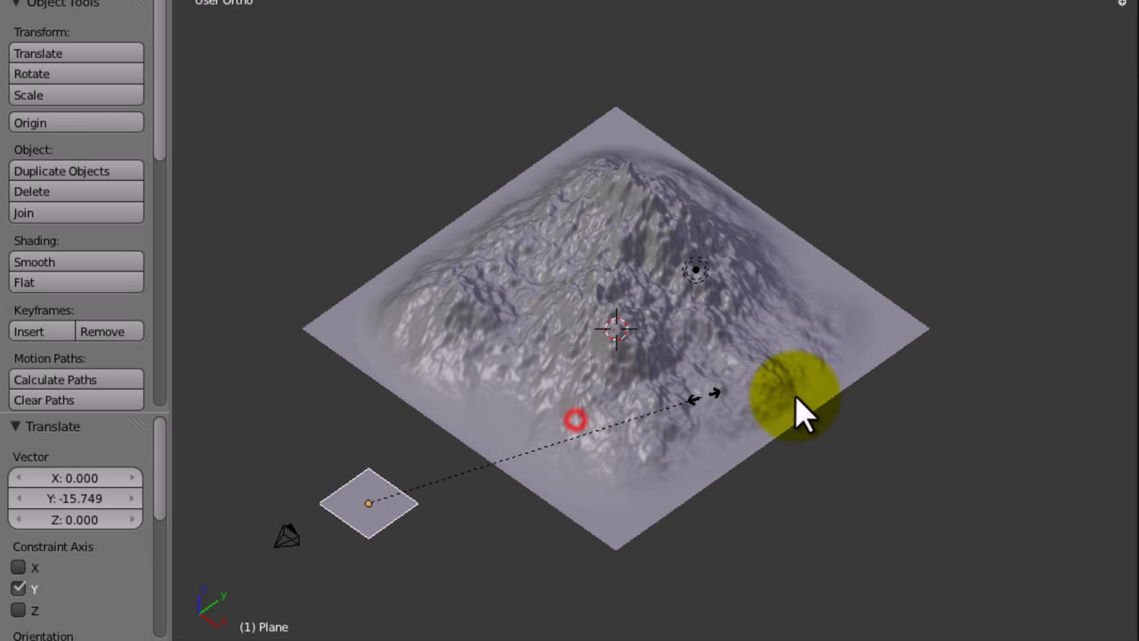
Enter camera view and scale the Plane up into a wide ground surface.
key(KP_0)
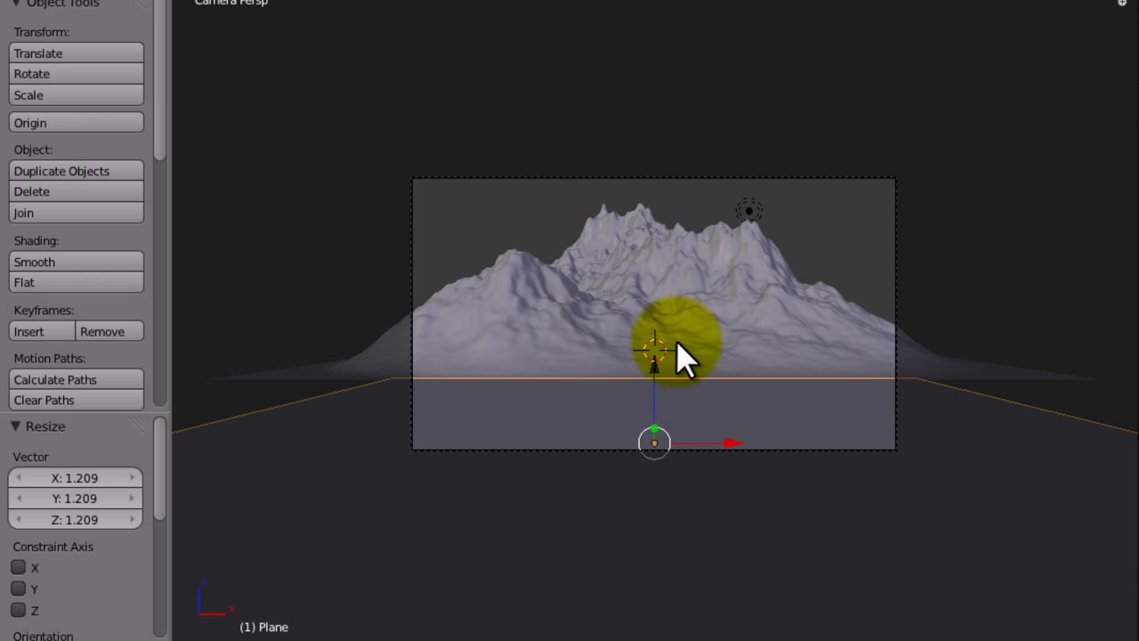
drag(685, 356, 338, 489)
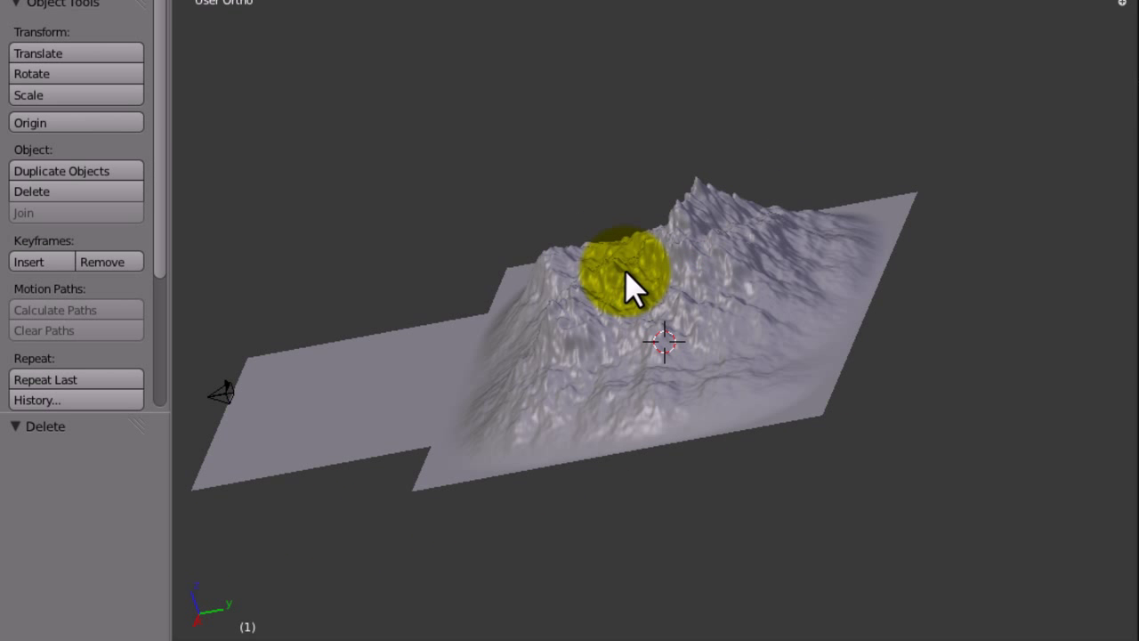
Add a Sun lamp, move it out beside the mountain and check its position.
drag(632, 285, 792, 347)
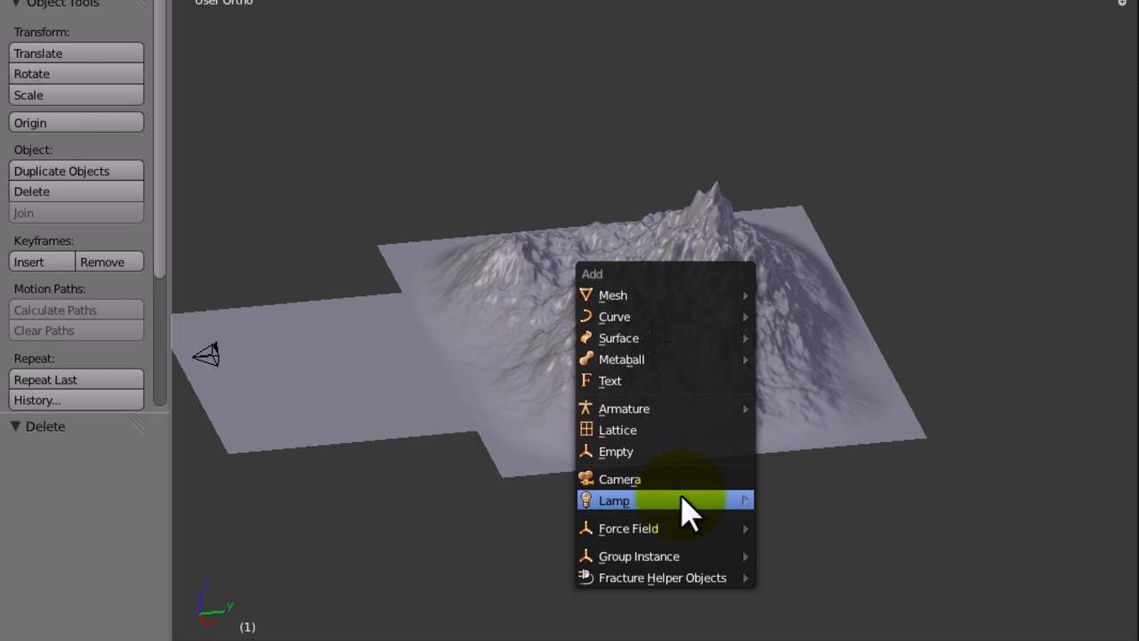
click(623, 500)
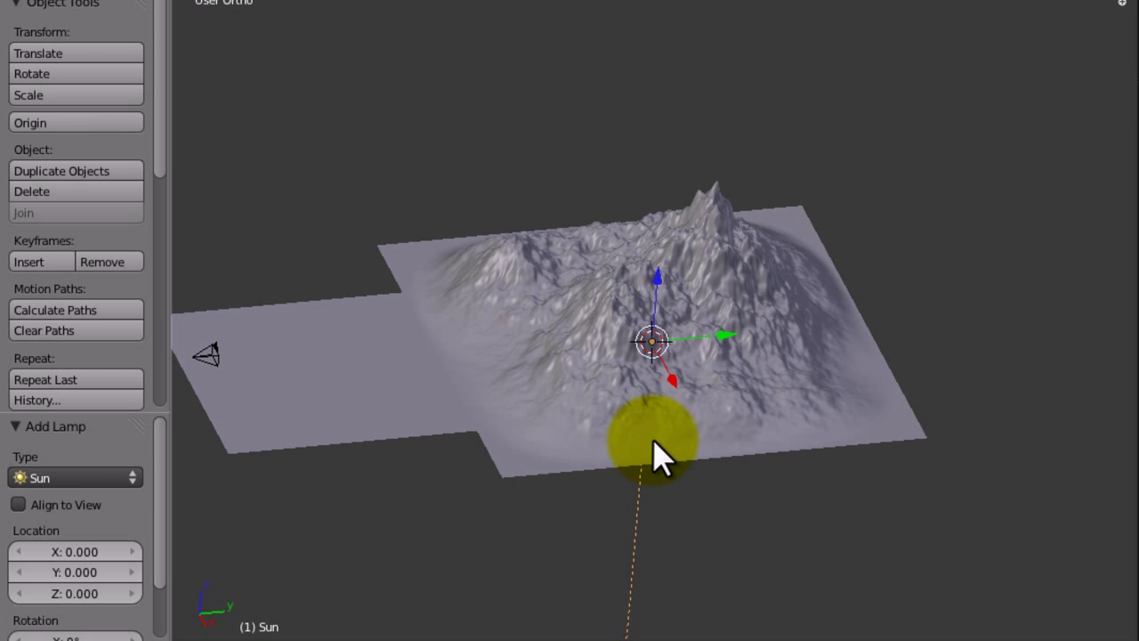
drag(654, 453, 783, 587)
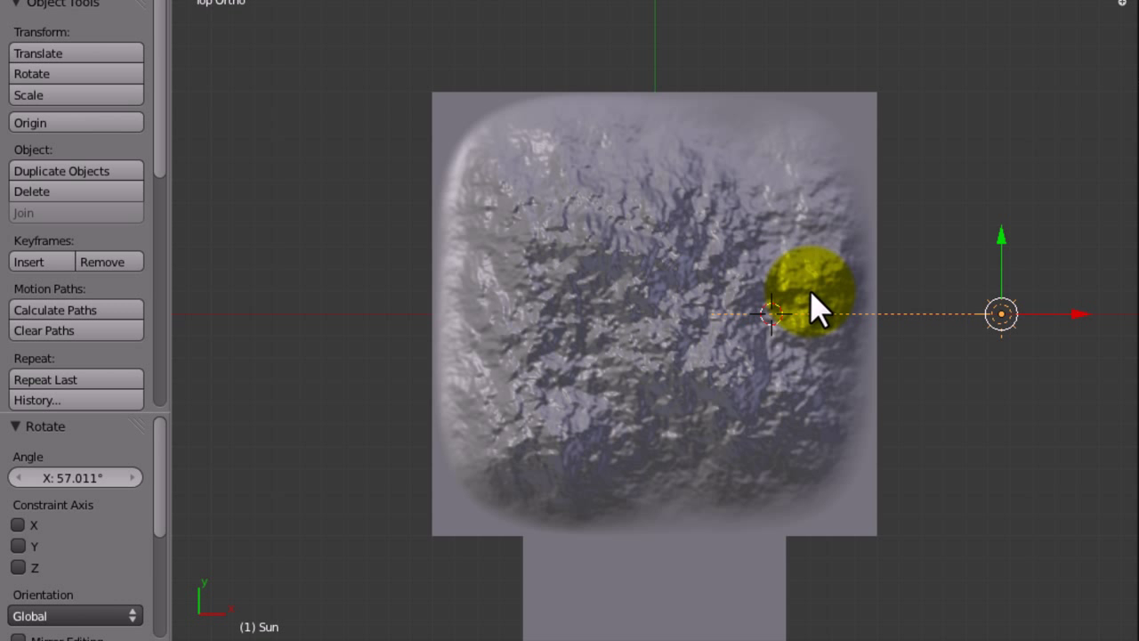
scroll(down, 3)
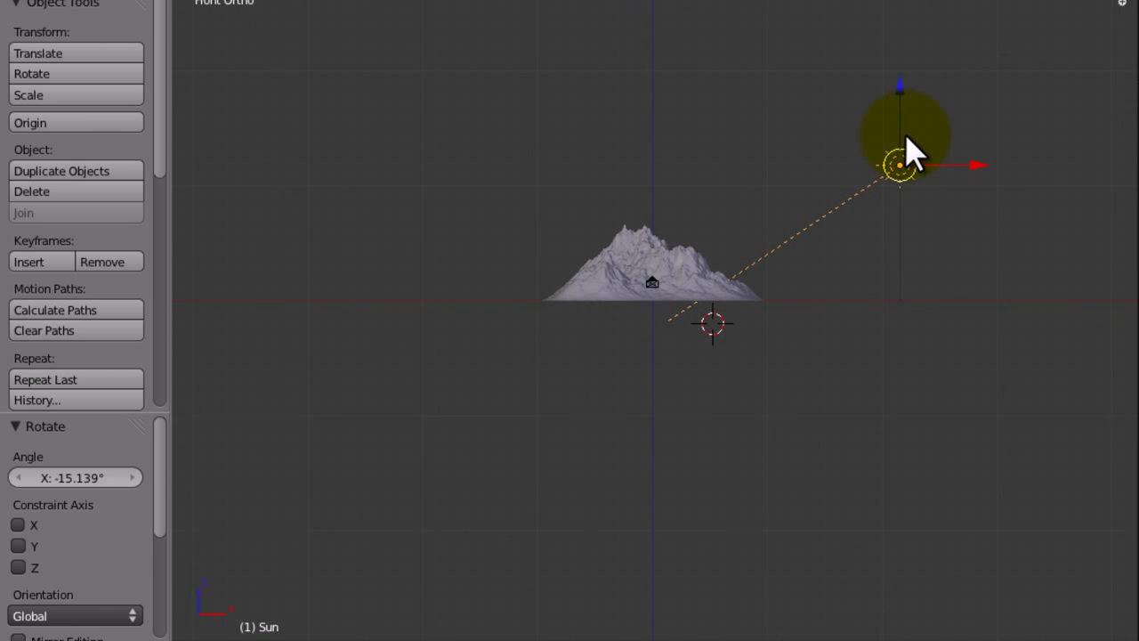
drag(907, 143, 694, 471)
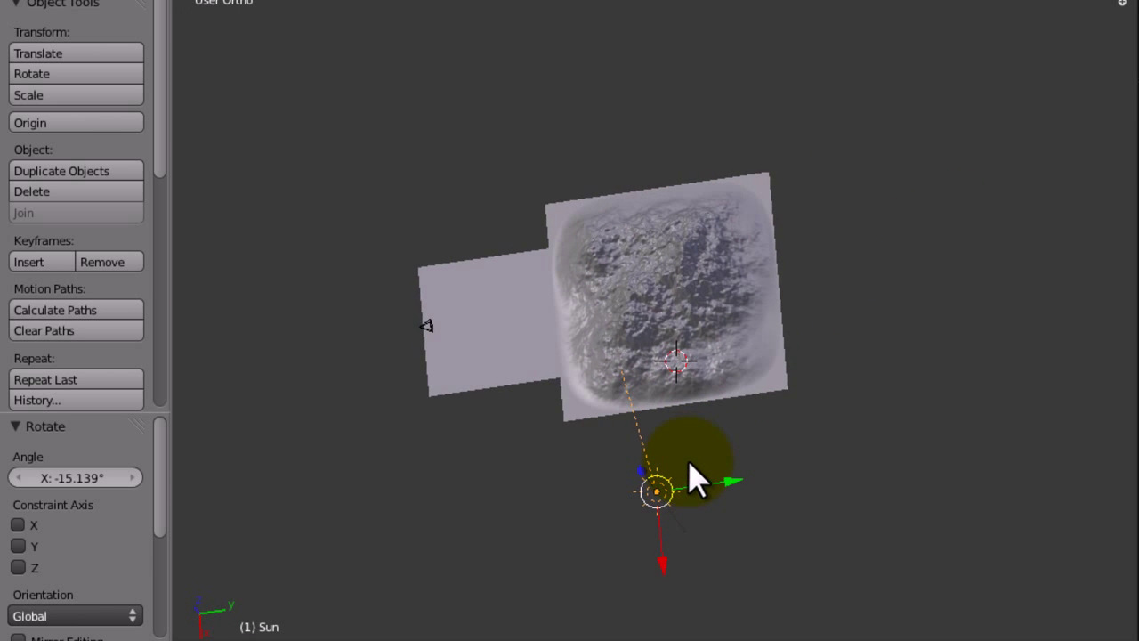
drag(694, 471, 836, 374)
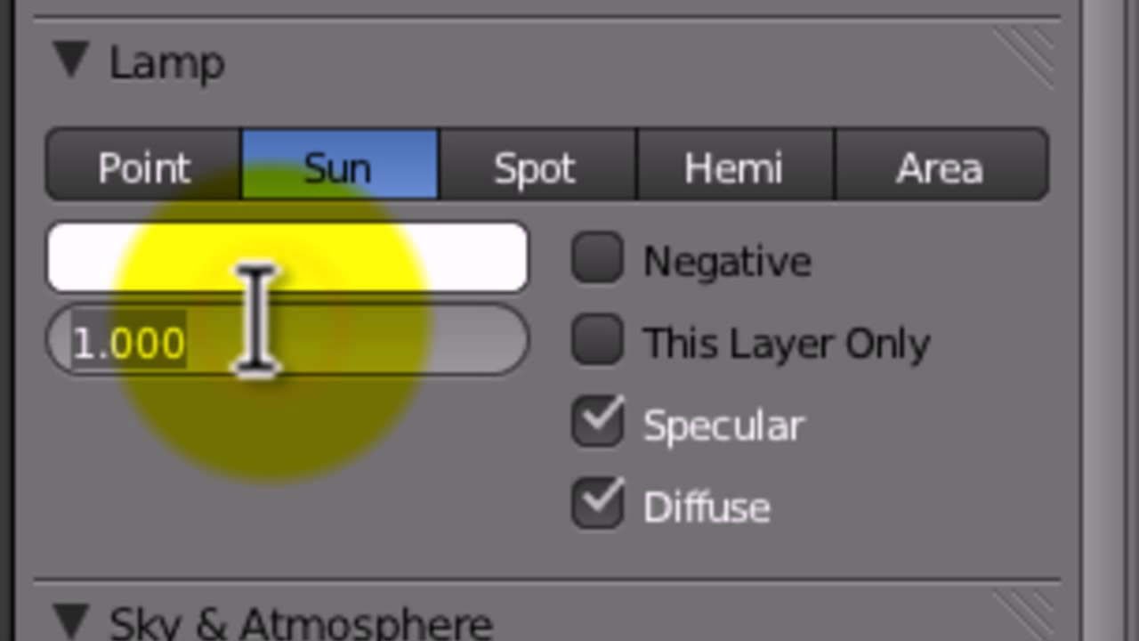
Set the Sun lamp's energy to 2 with a warm peach-orange colour.
text(1.5)
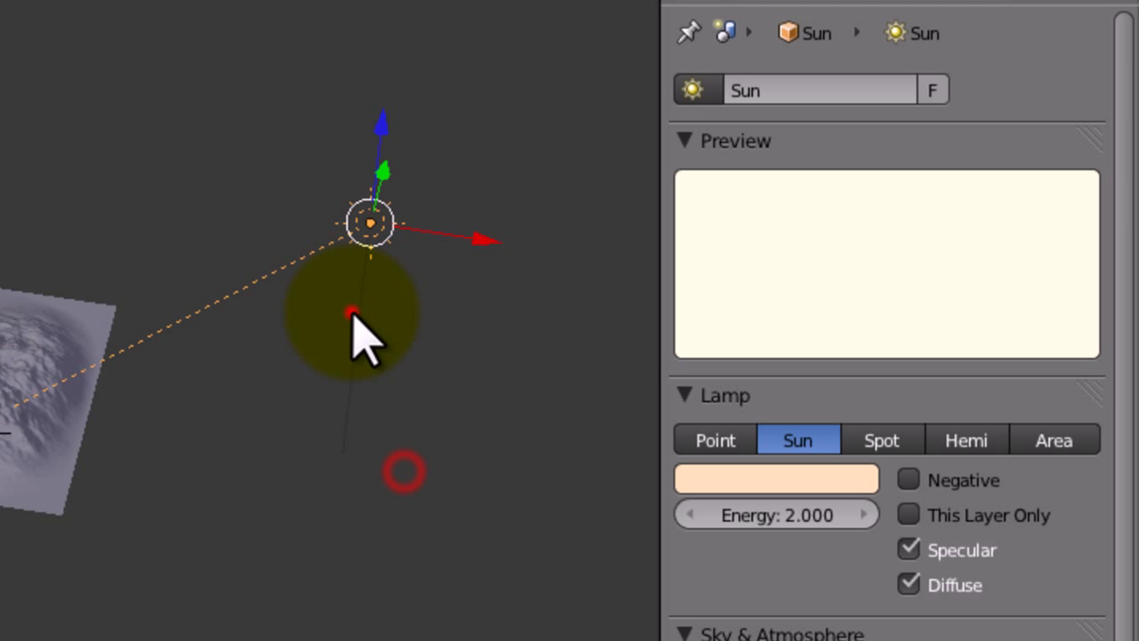
click(774, 478)
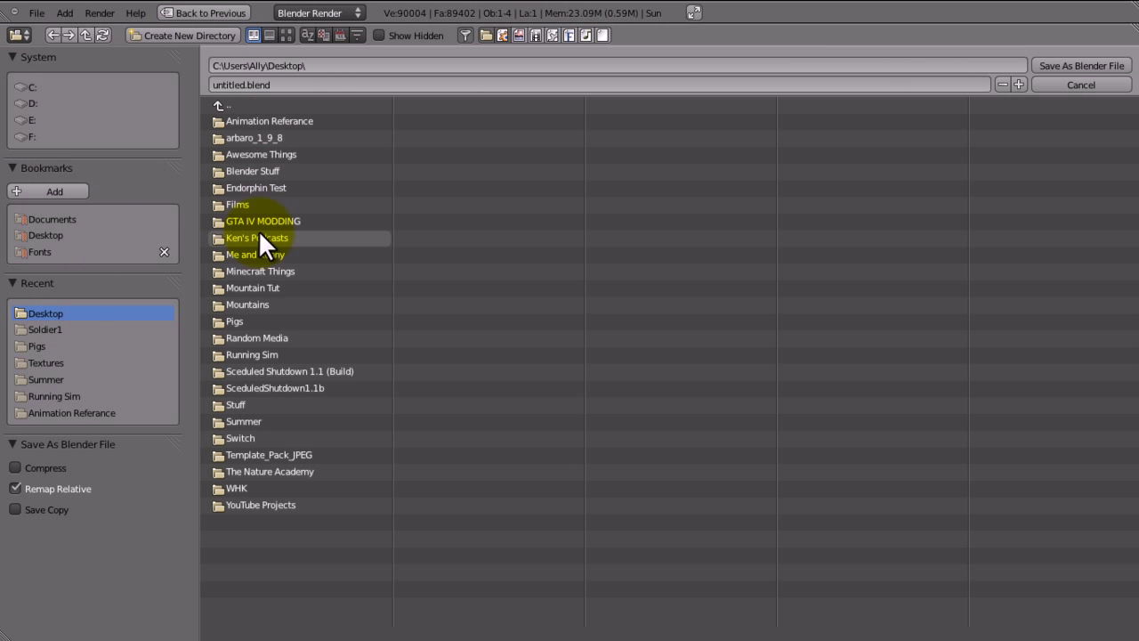
mouse_move(274, 304)
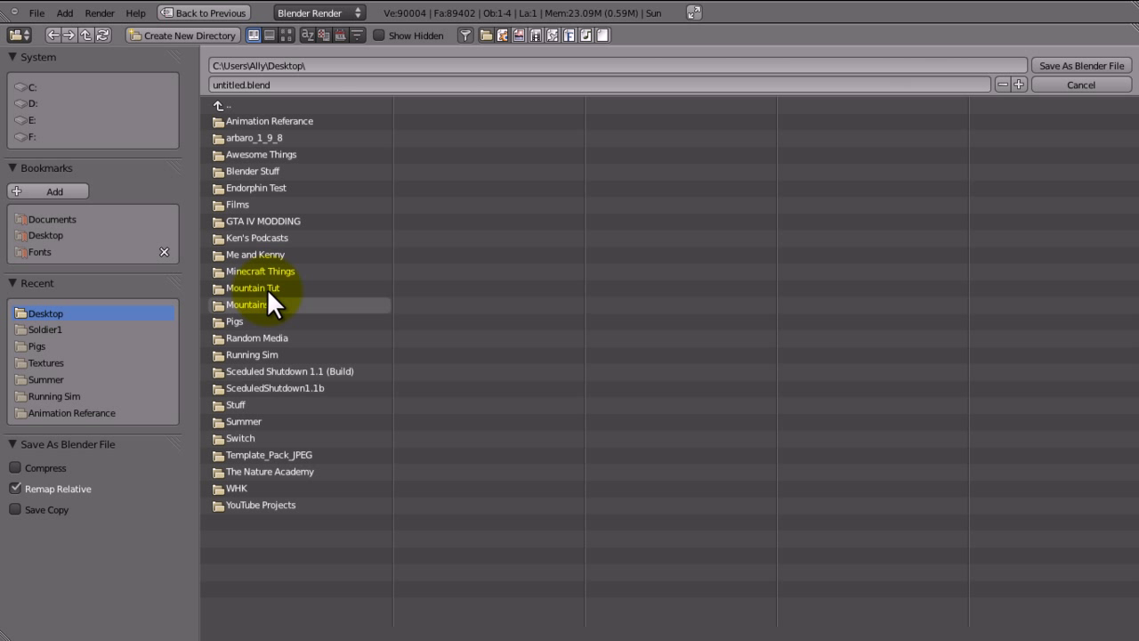
In the Mountain Tut folder, save the file as 'Part 1.blend'.
double_click(252, 305)
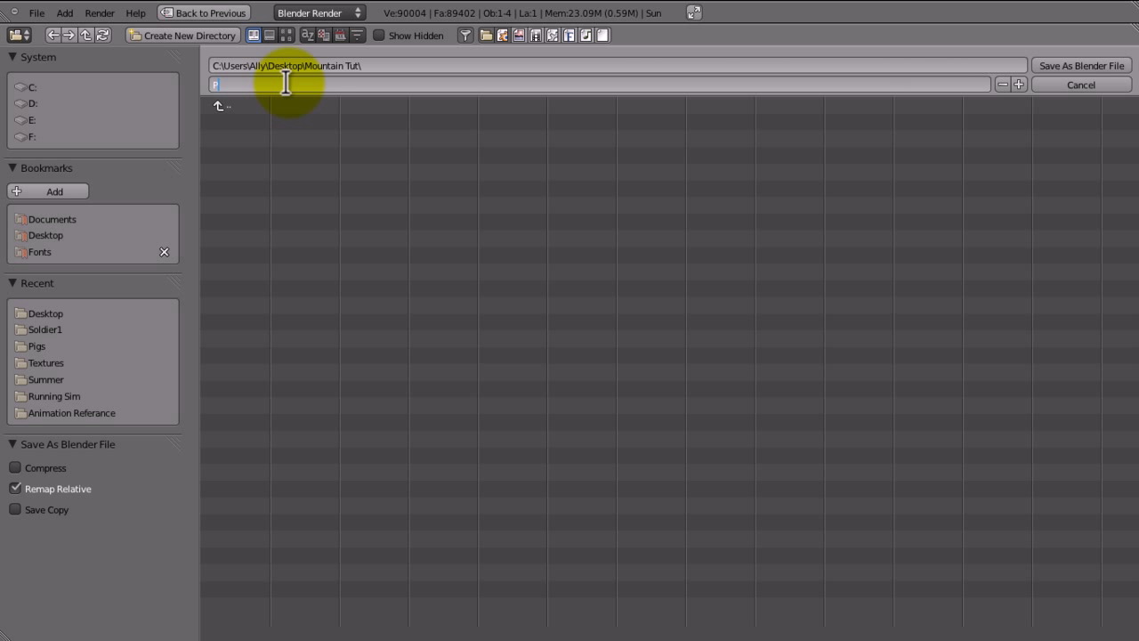
text(Part 1.blend)
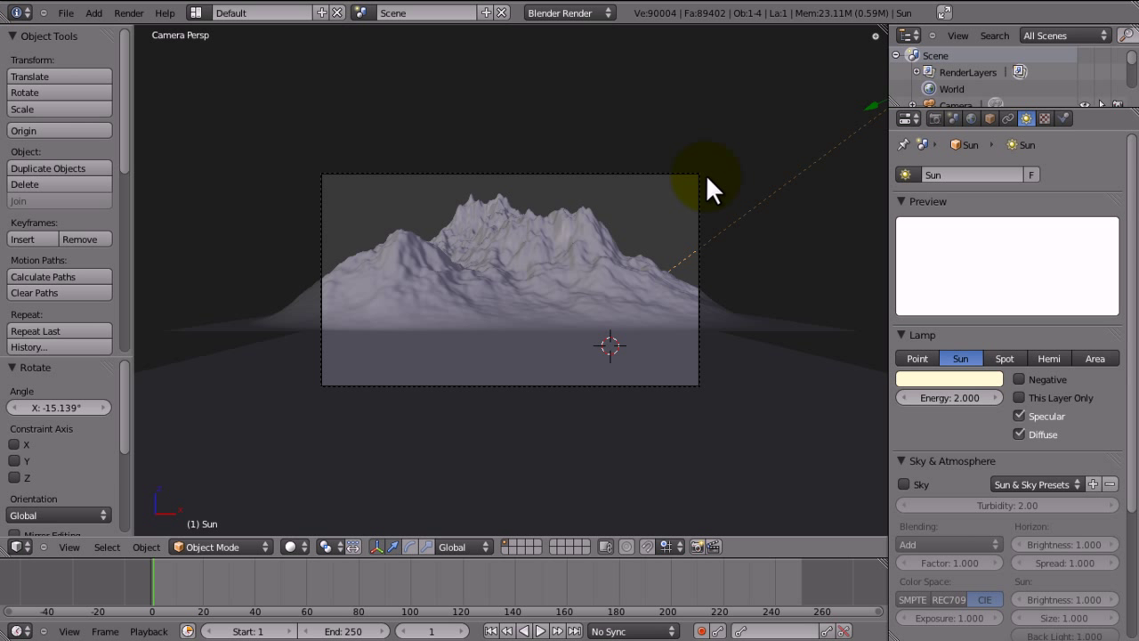
mouse_move(749, 146)
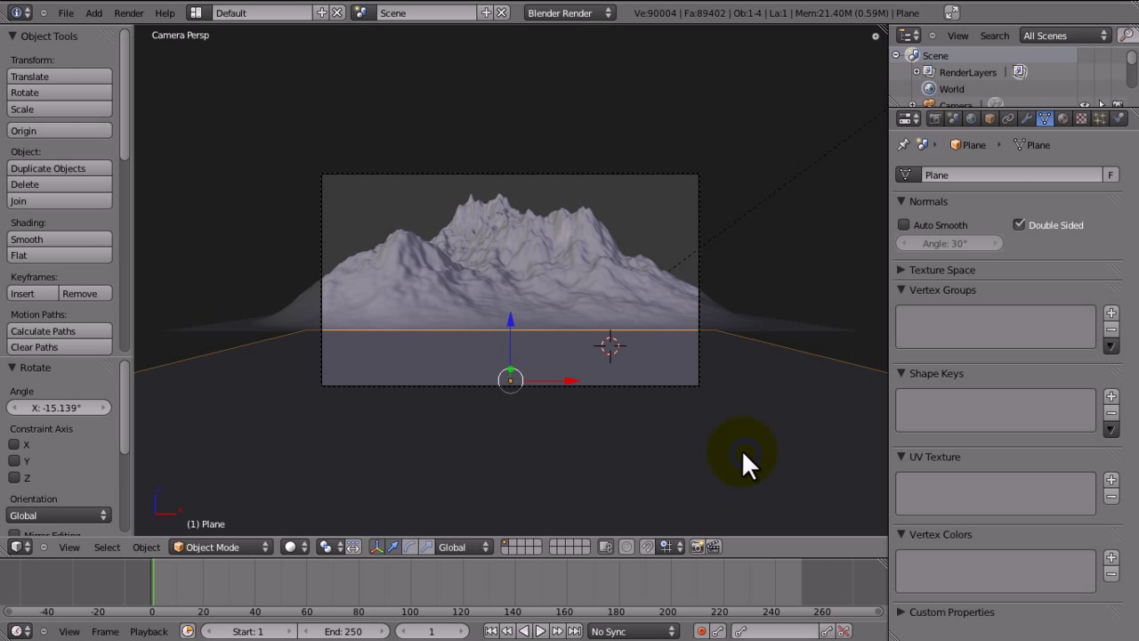
Nudge the ground plane forward and scale it up to about 0.85.
drag(747, 463, 659, 471)
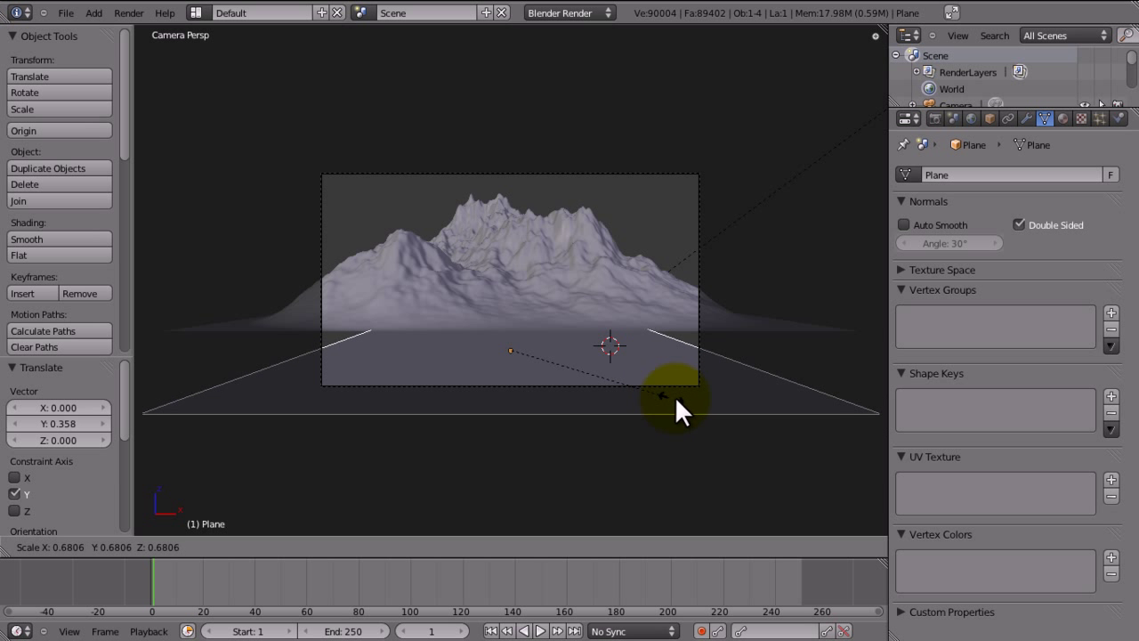
drag(681, 411, 720, 409)
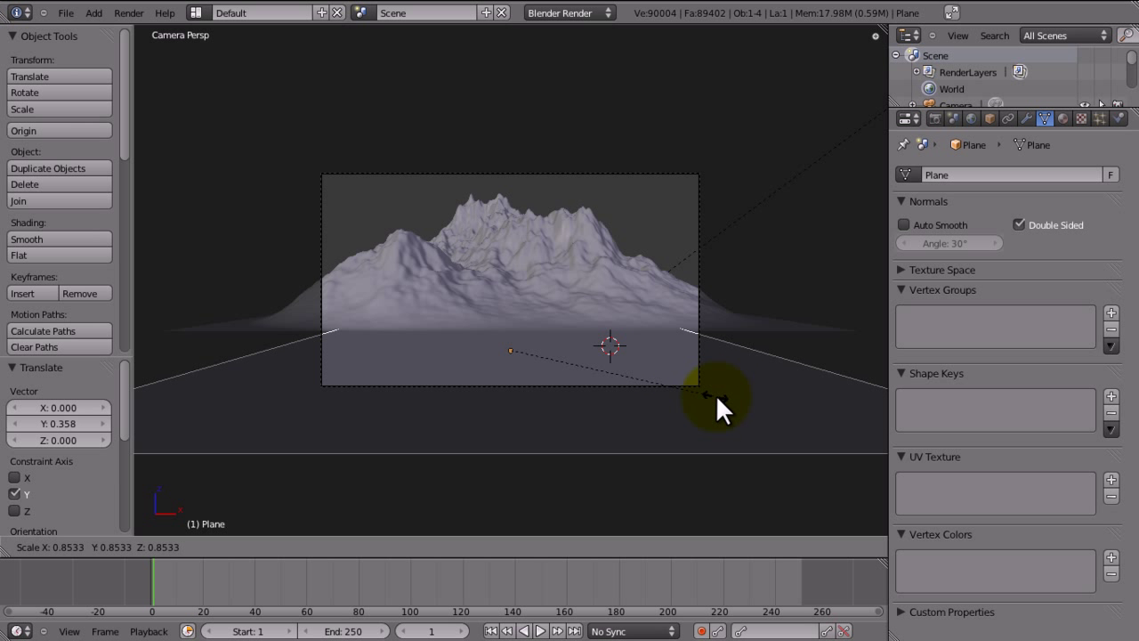